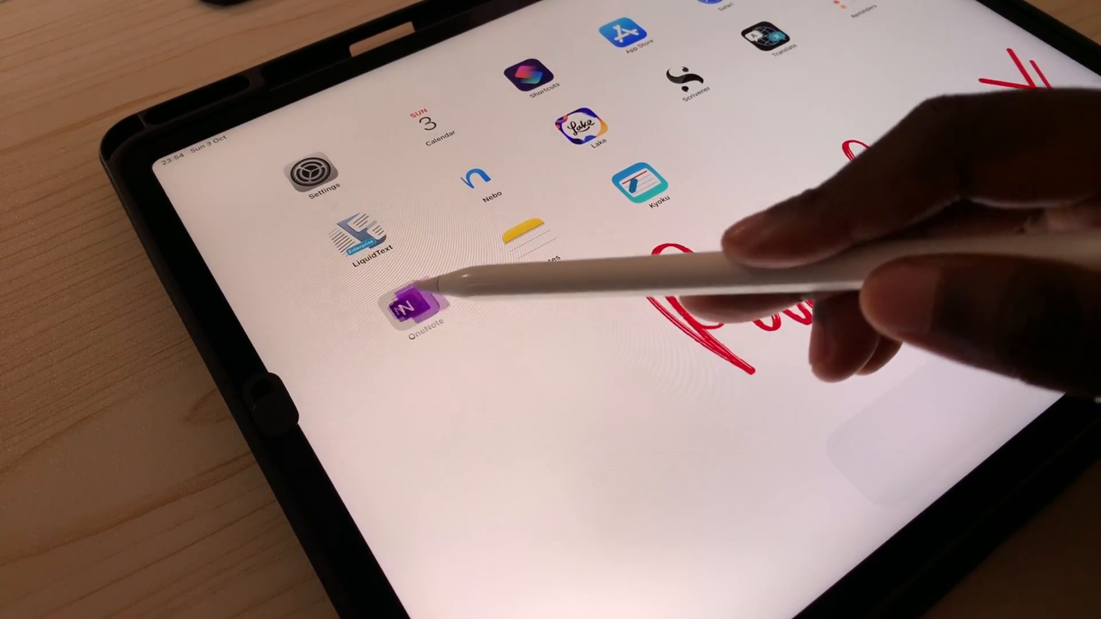
- Launch OneNote, return to the notebooks list and name a new OneDrive notebook 'review'
{"action": "left_click", "coordinate": [414, 306]}
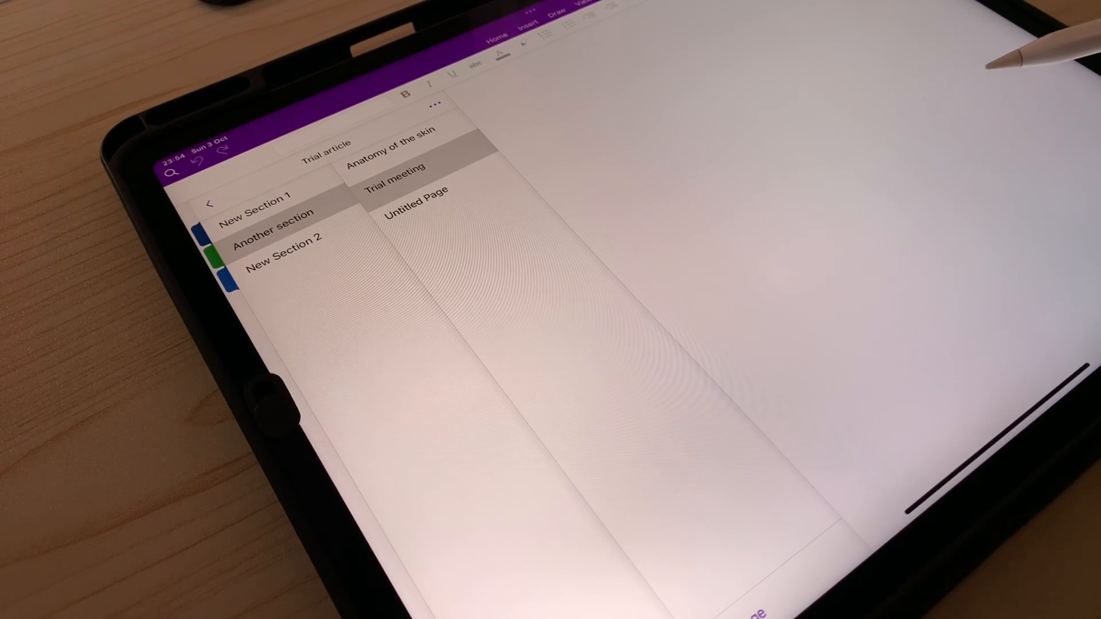
{"action": "left_click", "coordinate": [399, 175]}
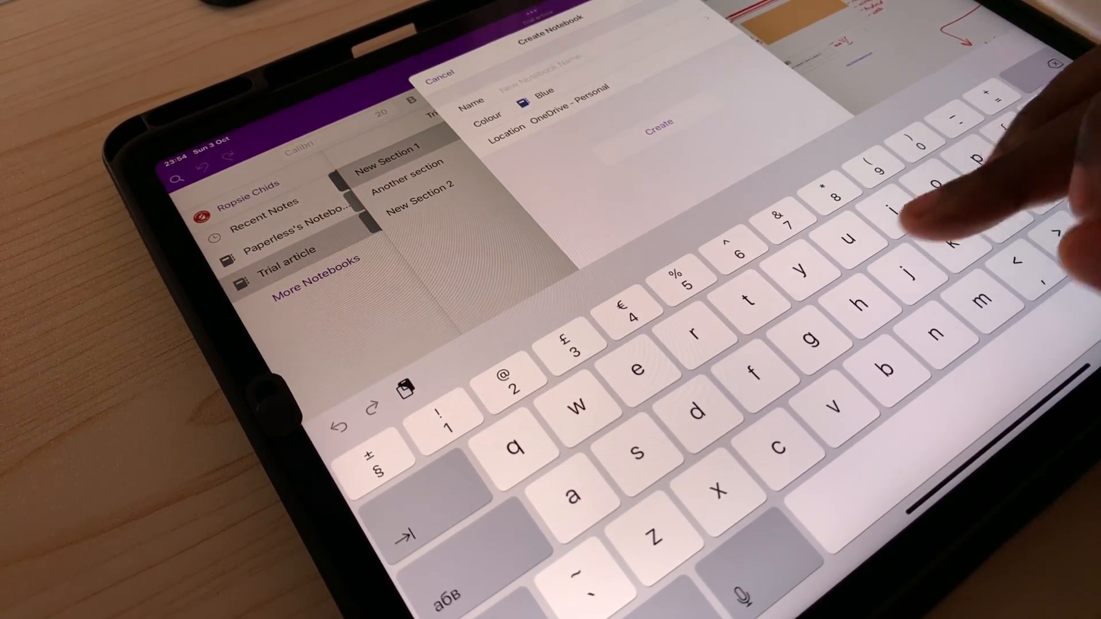
{"action": "type", "text": "rev"}
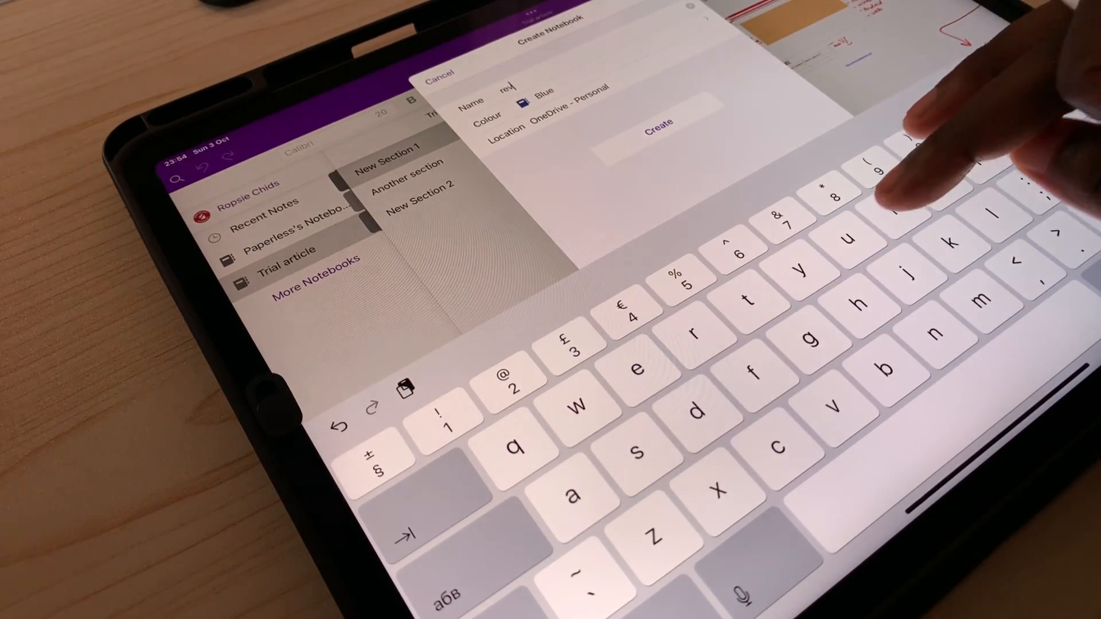
{"action": "type", "text": "iew"}
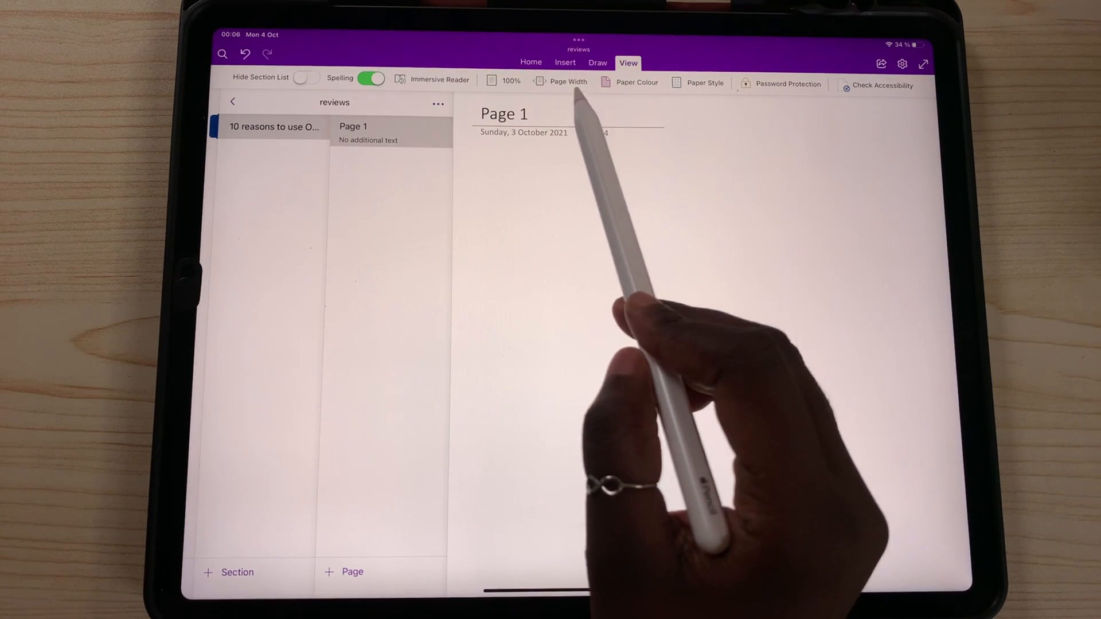
- Switch Page 1 to Page Width and handwrite a sentence with the Apple Pencil
{"action": "left_click", "coordinate": [596, 63]}
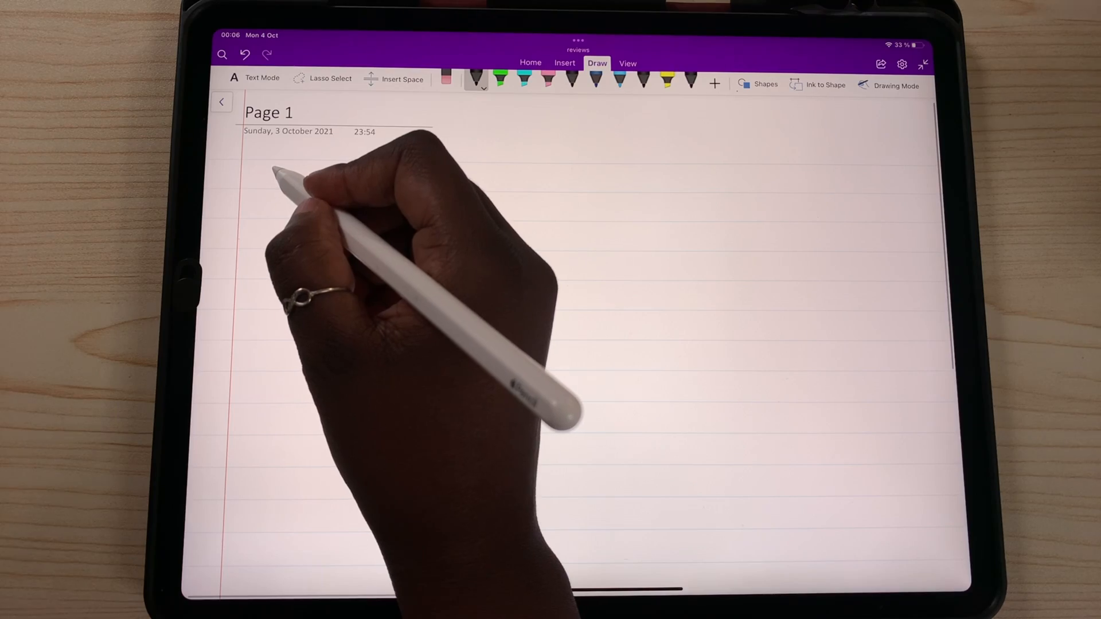
{"action": "left_click_drag", "start_coordinate": [267, 179], "coordinate": [316, 182]}
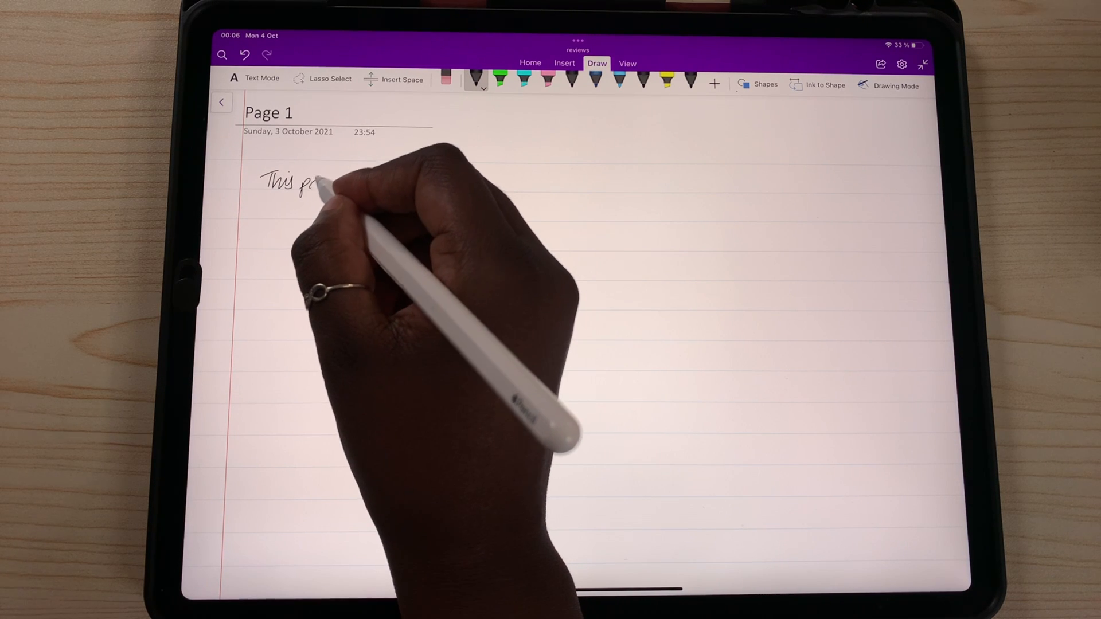
{"action": "left_click_drag", "start_coordinate": [316, 183], "coordinate": [422, 182]}
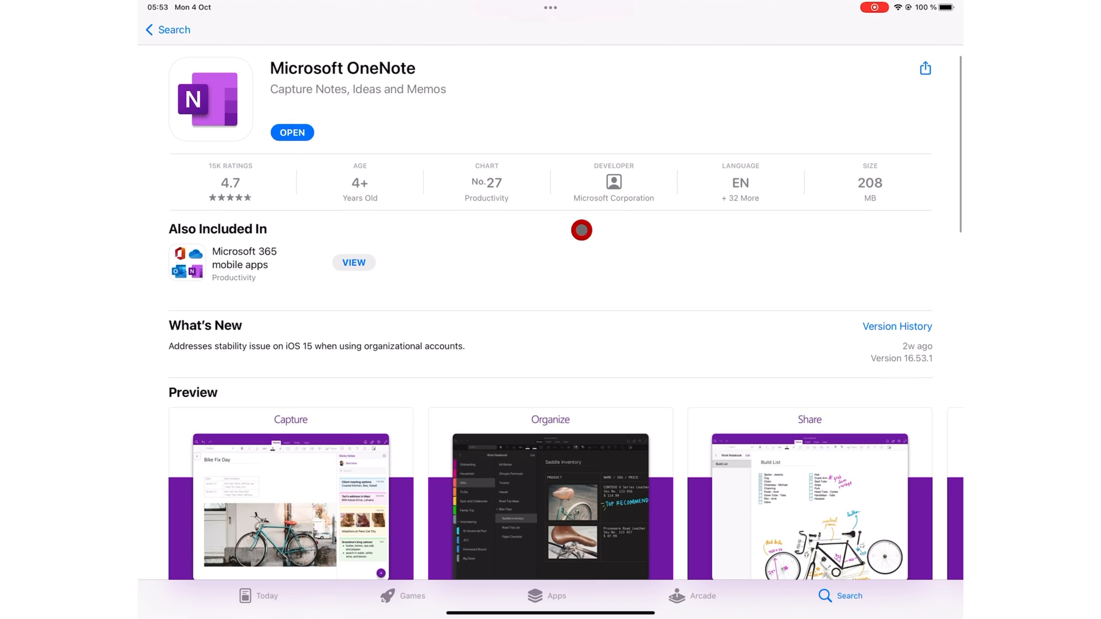
- Scroll through the Microsoft OneNote App Store listing's details and ratings
{"action": "scroll", "scroll_direction": "down", "scroll_amount": 3}
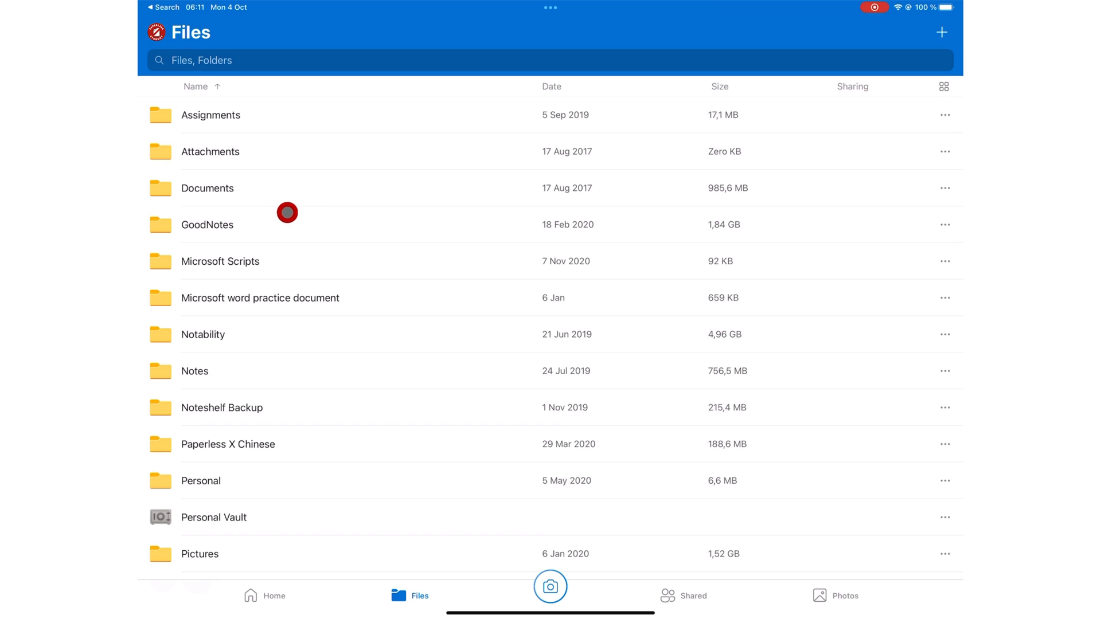
- View the 5 GB OneDrive storage usage and the Go Premium upgrade offer
{"action": "left_click", "coordinate": [207, 189]}
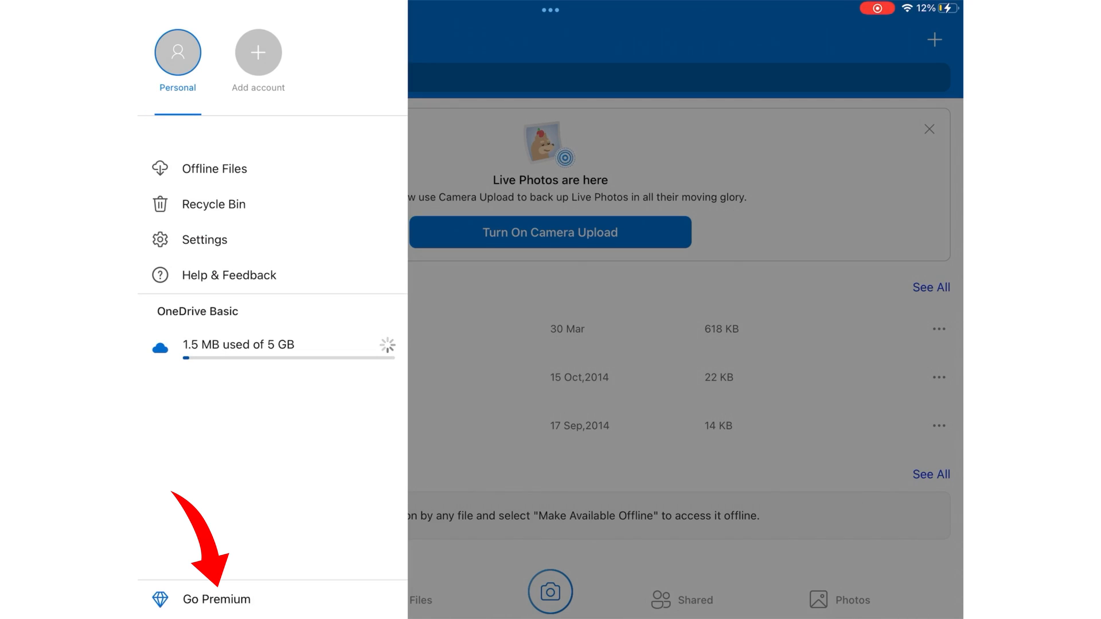
{"action": "left_click", "coordinate": [216, 599]}
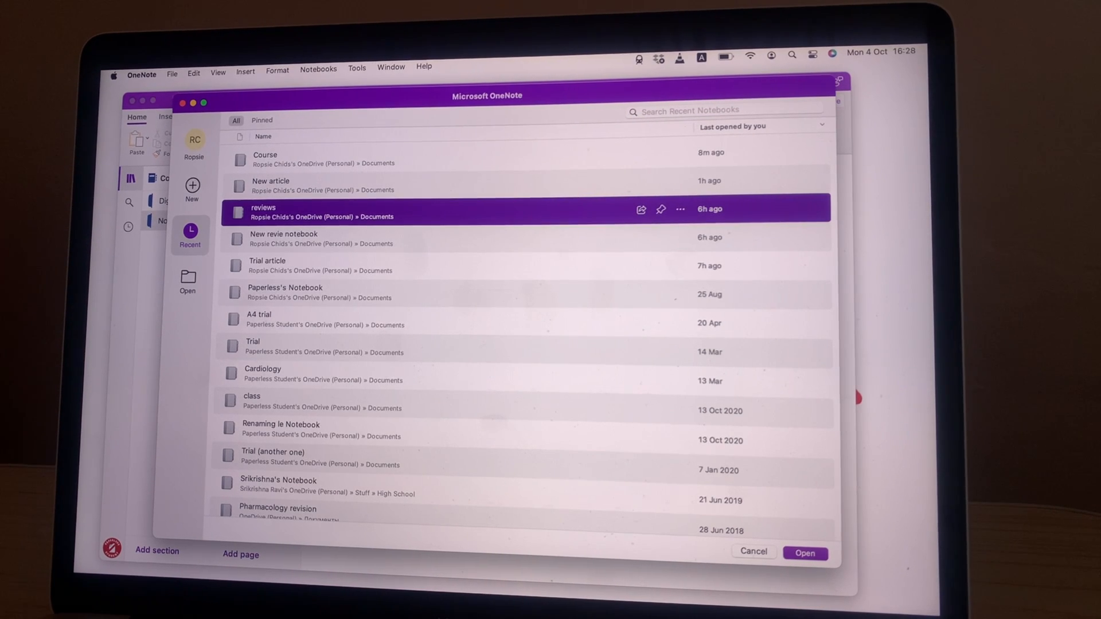
- Open the Trial article notebook from recent notebooks and bring up the Notebooks menu
{"action": "left_click", "coordinate": [805, 553]}
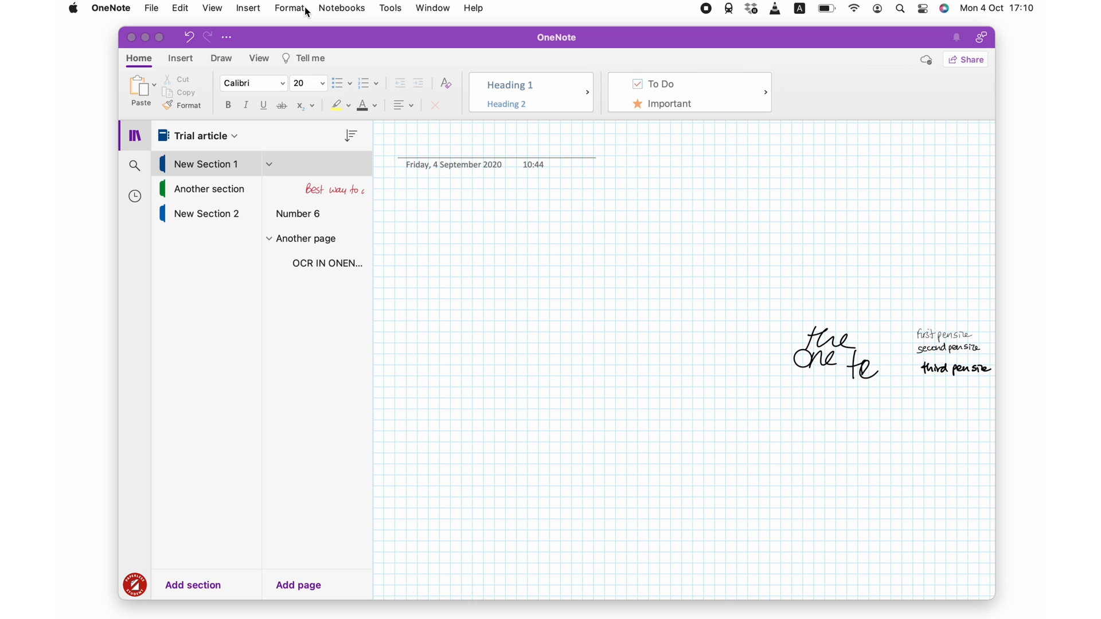
{"action": "left_click", "coordinate": [341, 8]}
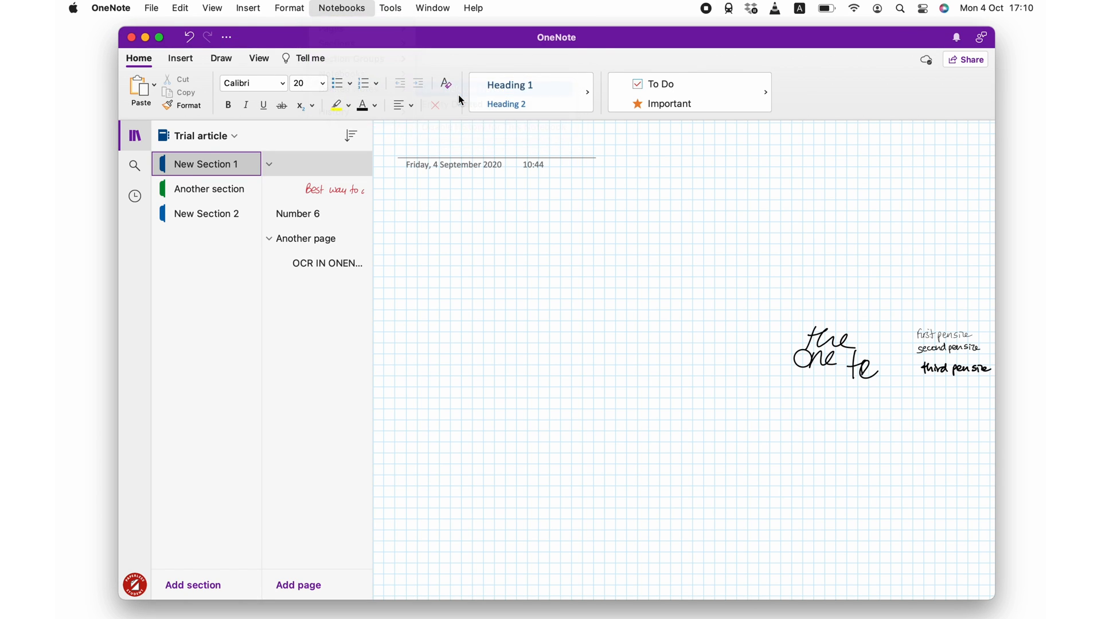
- Restore the deleted Trial meeting page via Restore To…, choosing Quick Notes as destination
{"action": "right_click", "coordinate": [295, 188]}
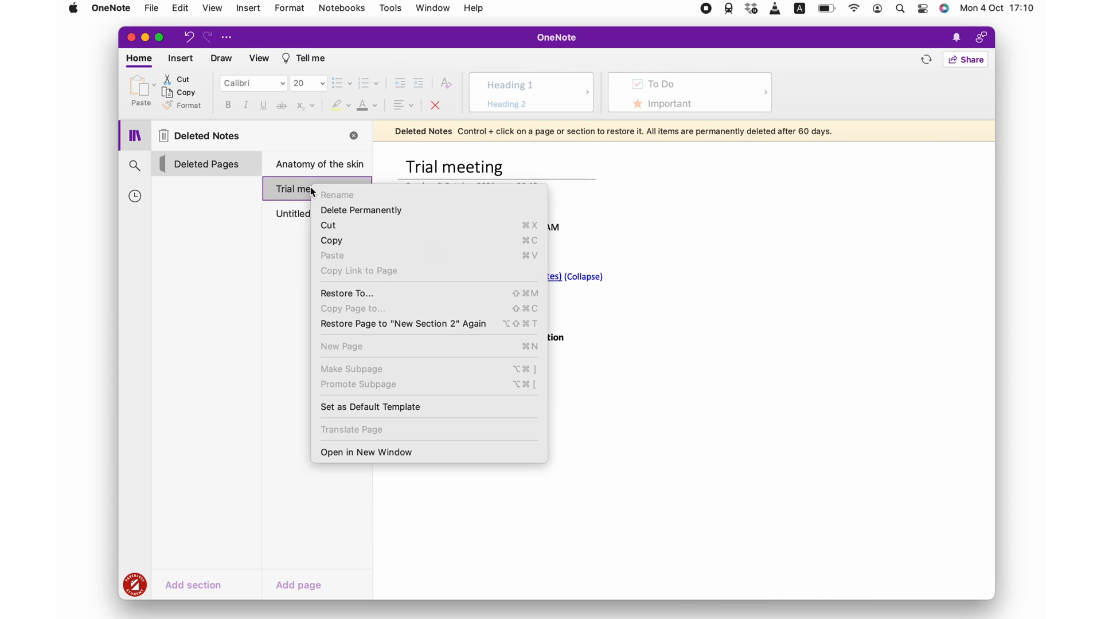
{"action": "left_click", "coordinate": [347, 293]}
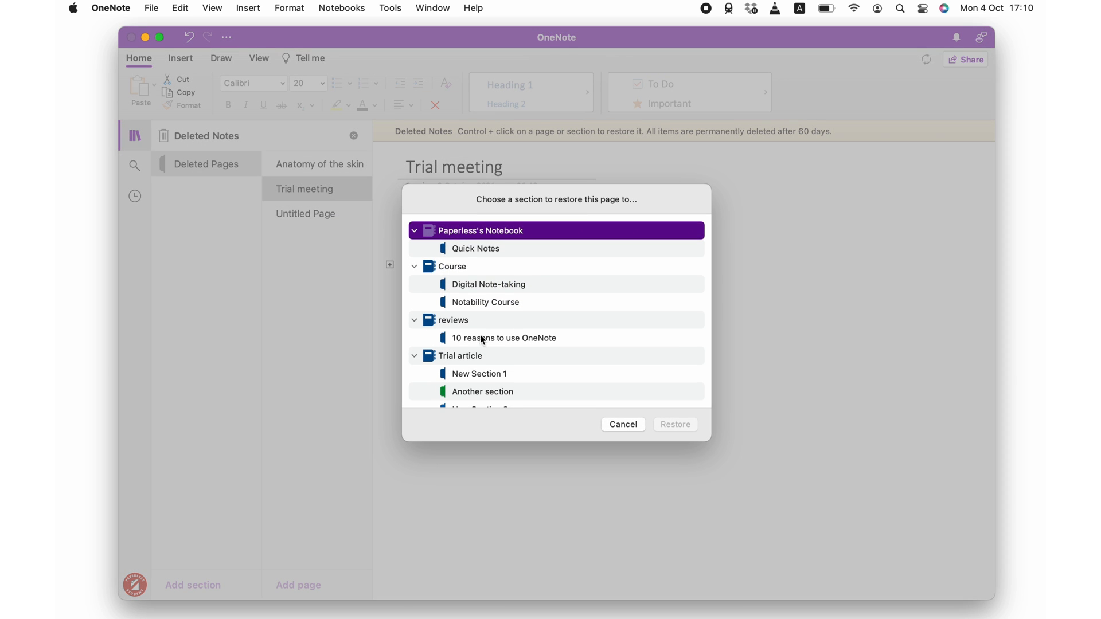
{"action": "left_click", "coordinate": [475, 248]}
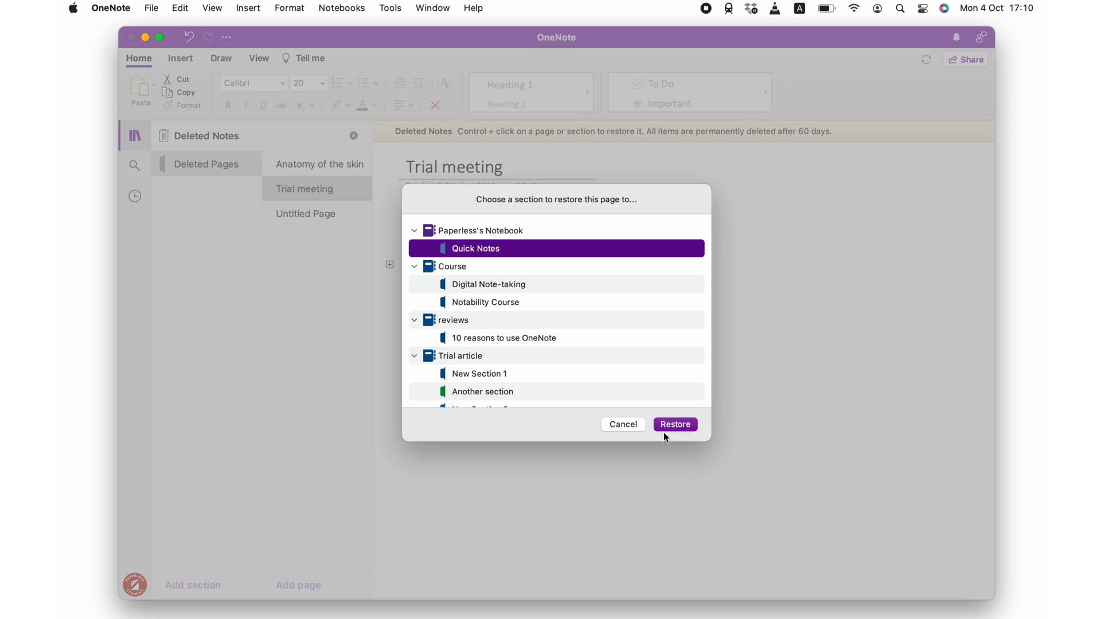
{"action": "left_click", "coordinate": [674, 425]}
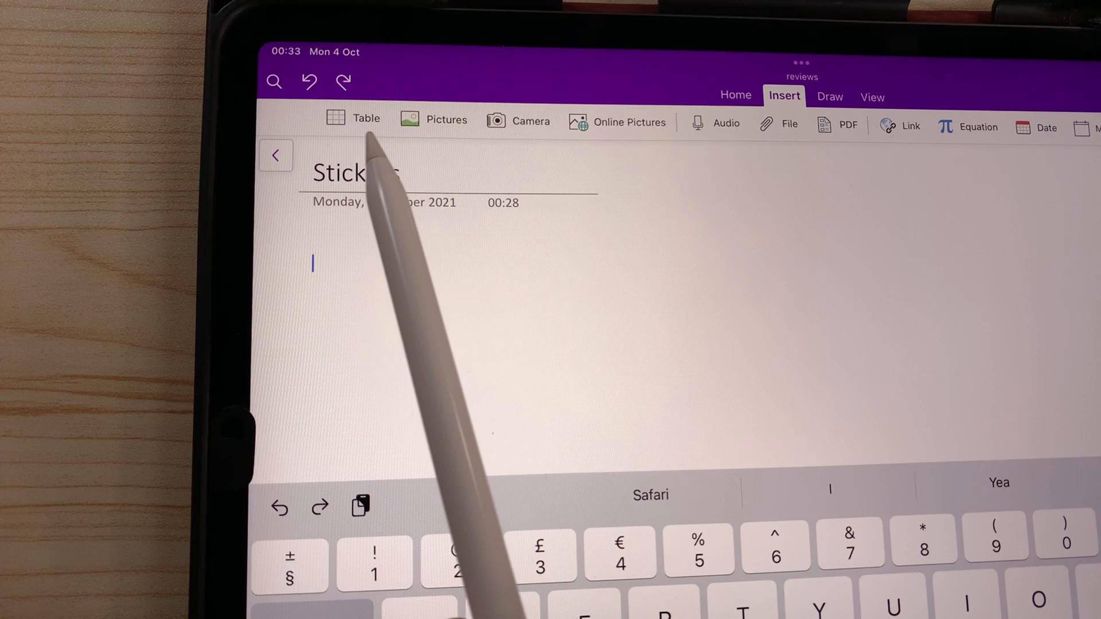
- Insert a table, add a row above and type entries such as 'Cultured Cos & Co. KG'
{"action": "left_click", "coordinate": [364, 118]}
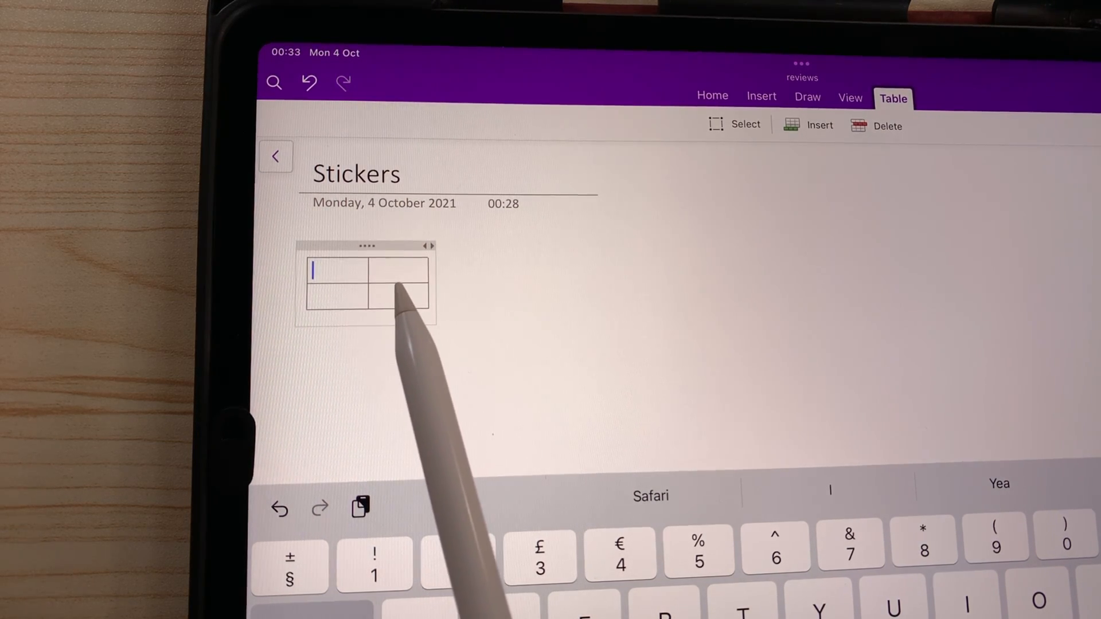
{"action": "left_click", "coordinate": [819, 125]}
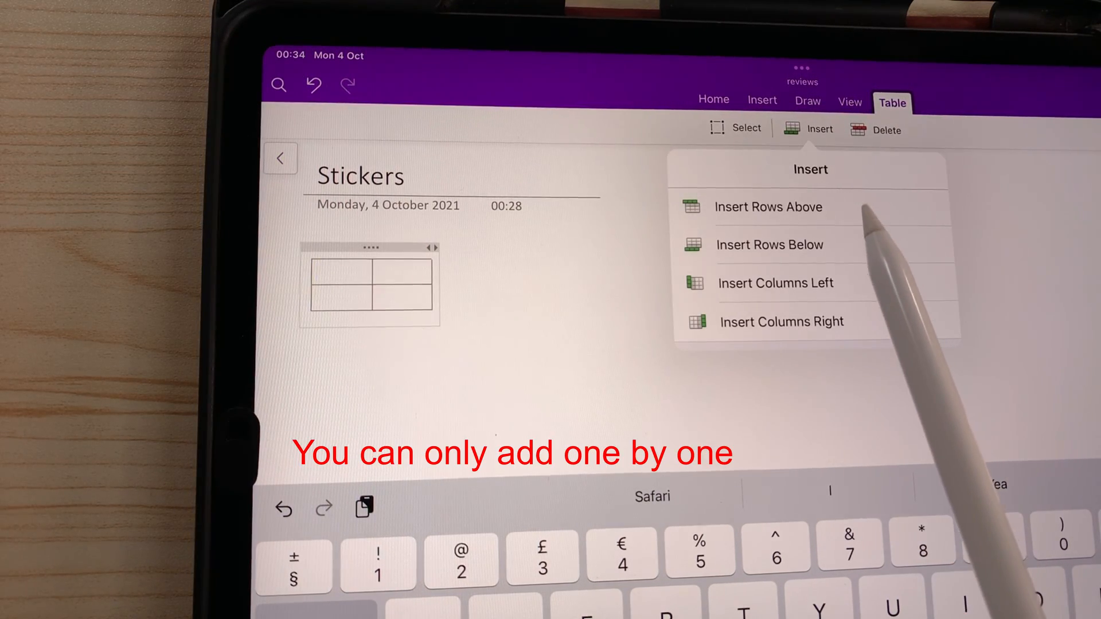
{"action": "left_click", "coordinate": [769, 244]}
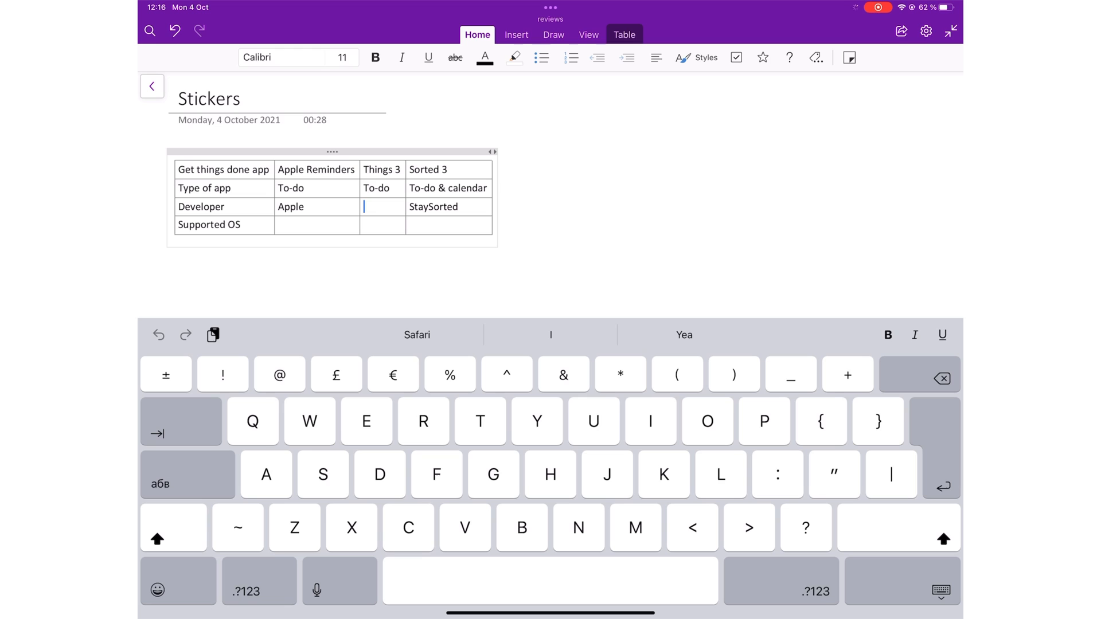
{"action": "type", "text": "Cultured Cos"}
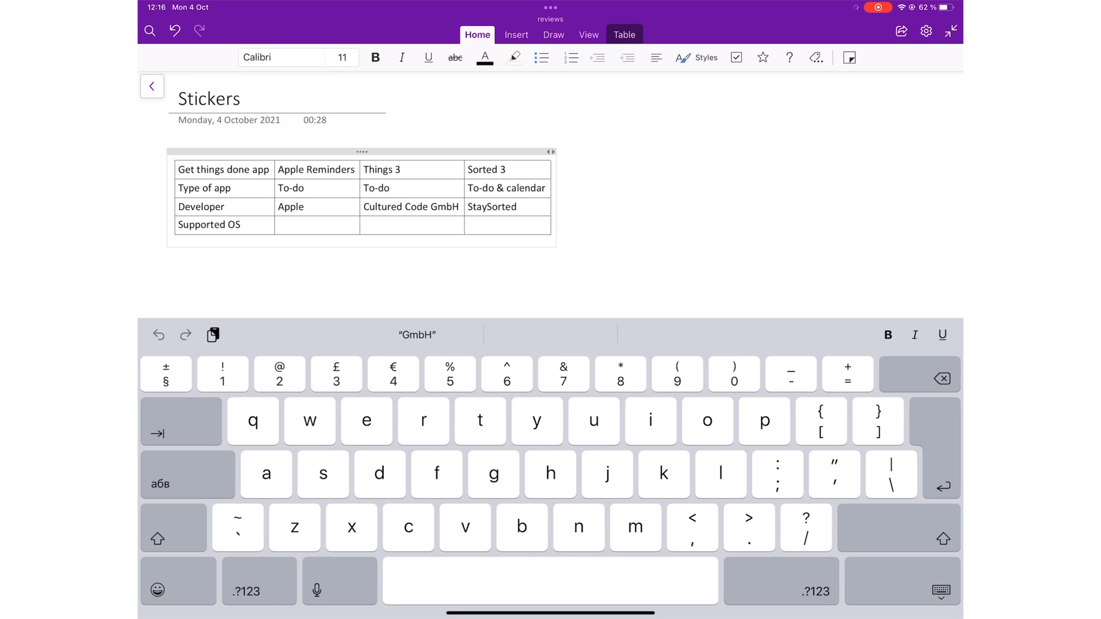
{"action": "type", "text": "& Co. KG"}
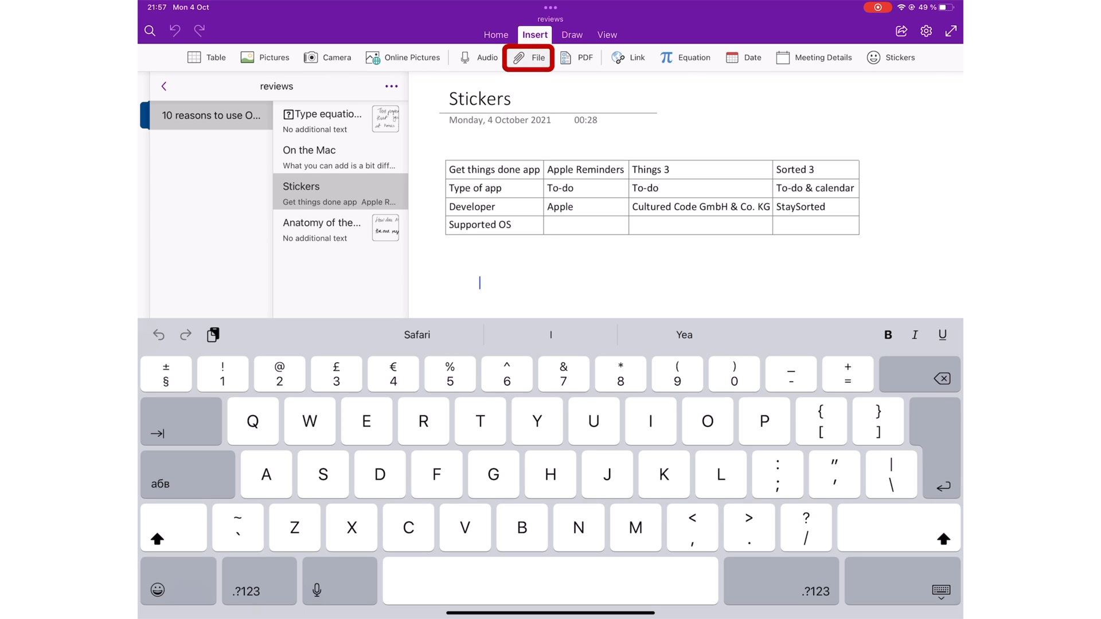
- Attach an audio file and the 10022021_143649 video, previewing the video before closing it
{"action": "left_click", "coordinate": [528, 57]}
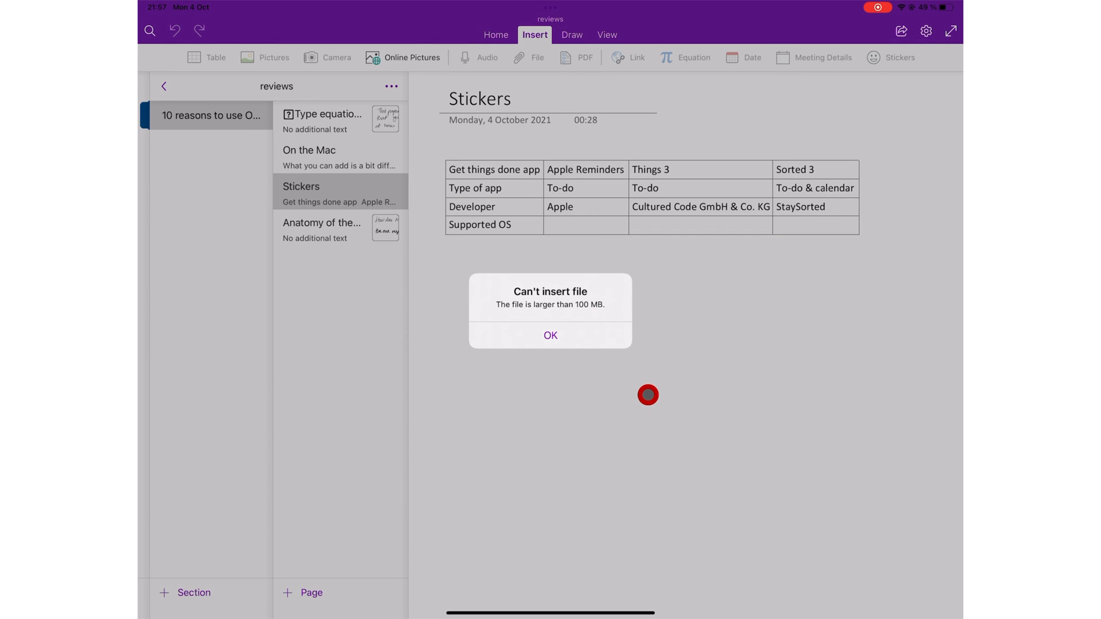
{"action": "left_click", "coordinate": [550, 335]}
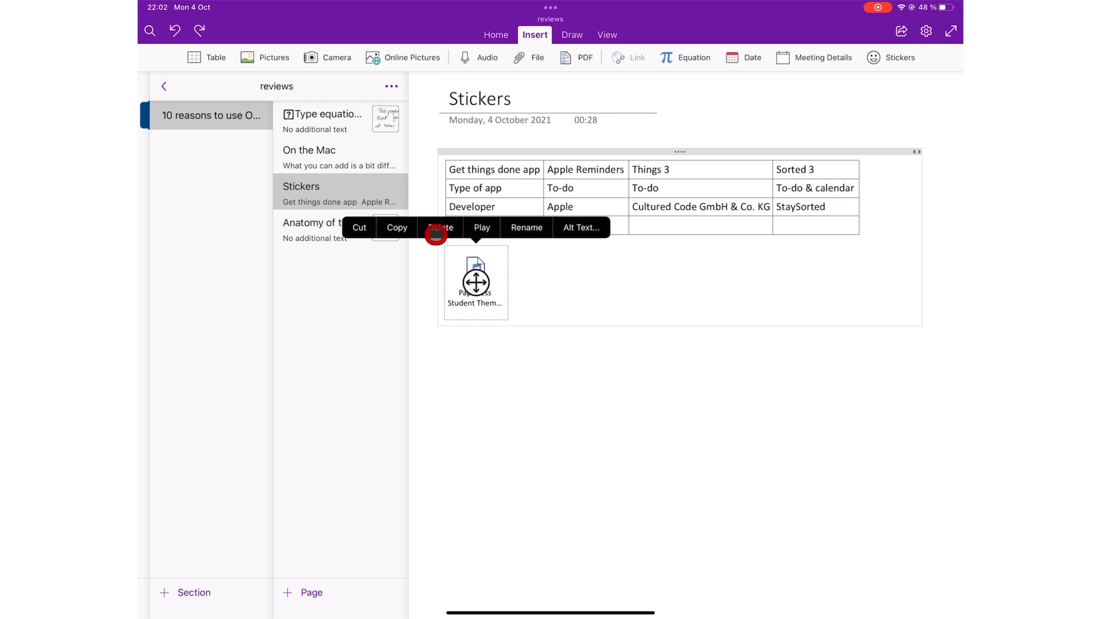
{"action": "left_click", "coordinate": [482, 227]}
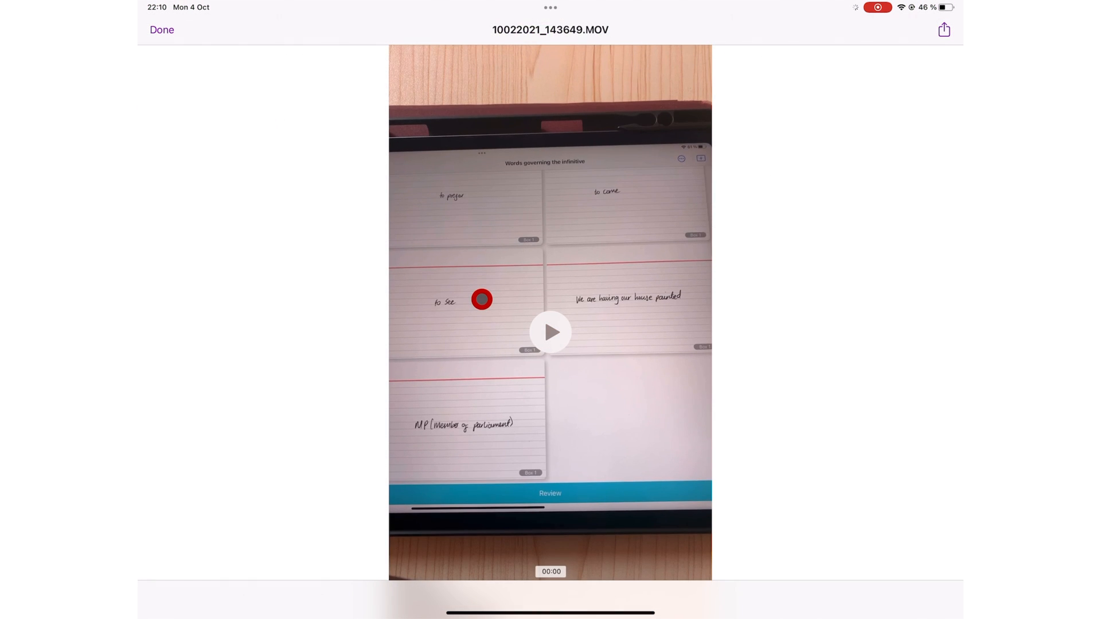
{"action": "left_click", "coordinate": [550, 332]}
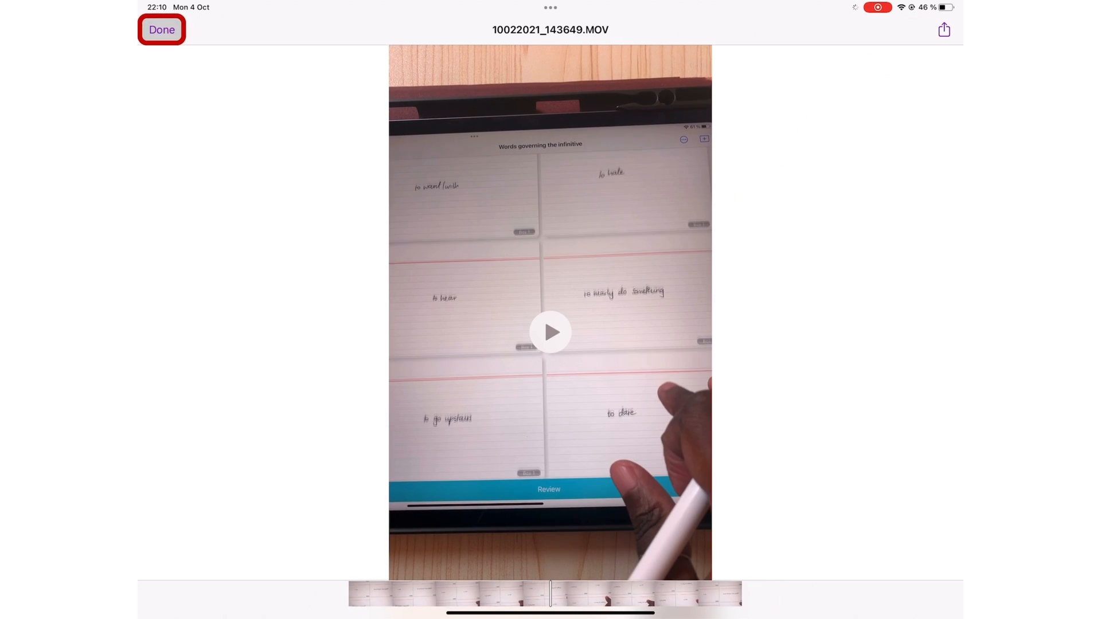
{"action": "left_click", "coordinate": [162, 29]}
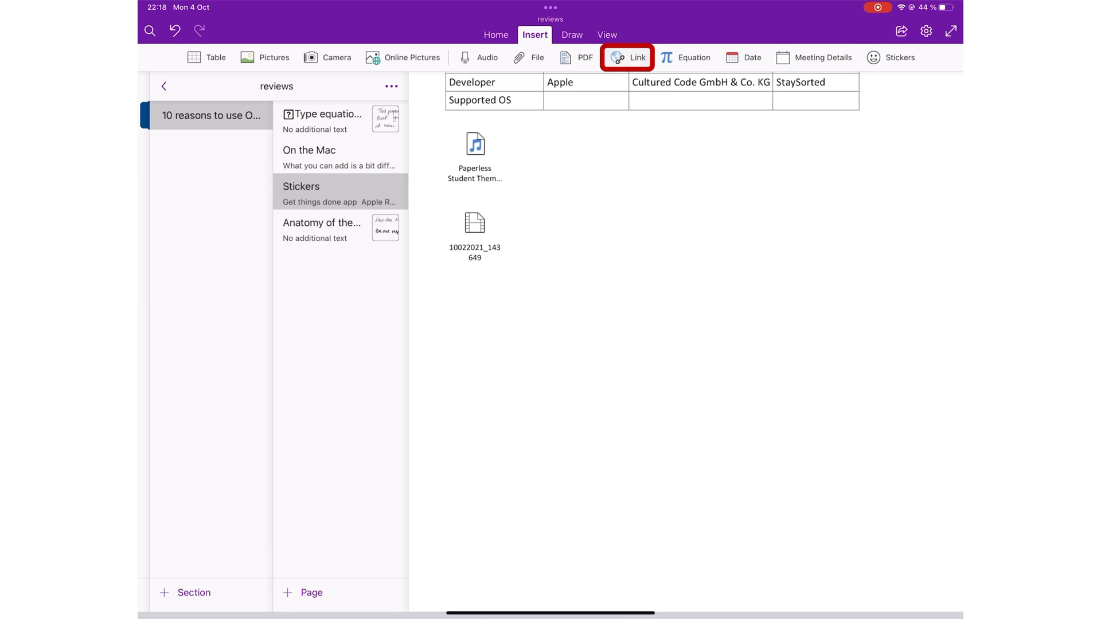
- Insert a 'Visit our website' link beneath the attachments and test it
{"action": "left_click", "coordinate": [627, 57]}
{"action": "type", "text": "Visit our webs"}
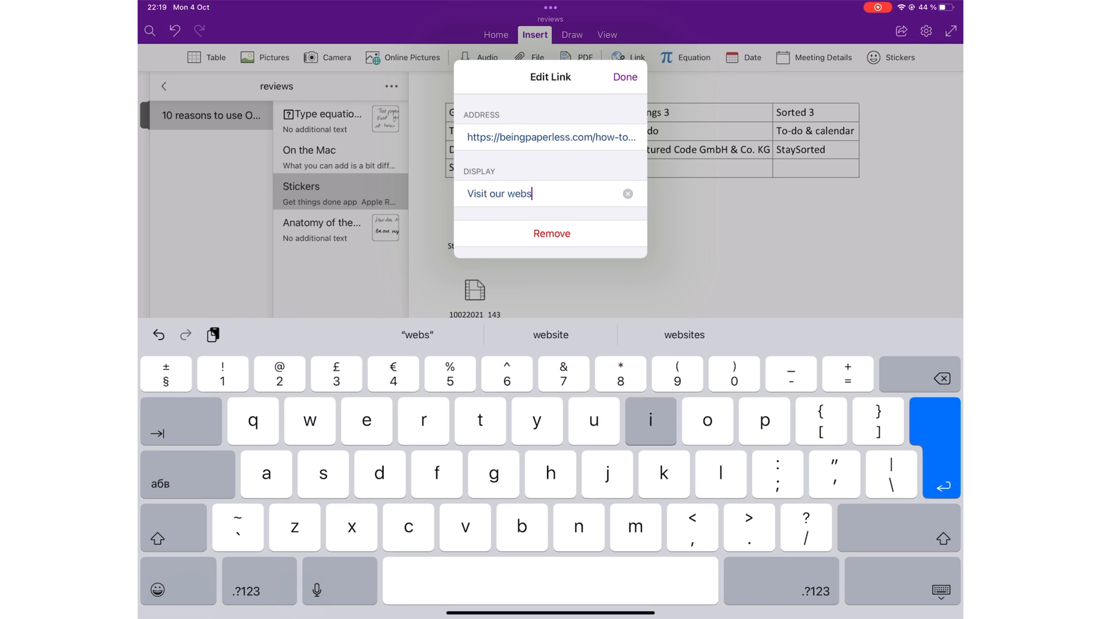
{"action": "left_click", "coordinate": [623, 77]}
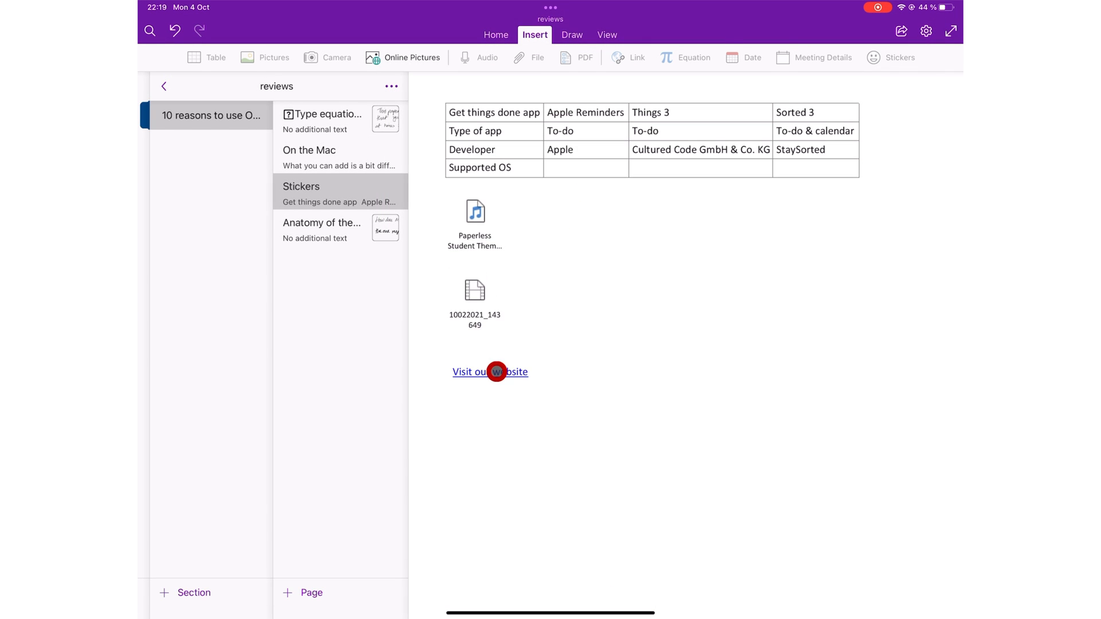
{"action": "left_click", "coordinate": [490, 372]}
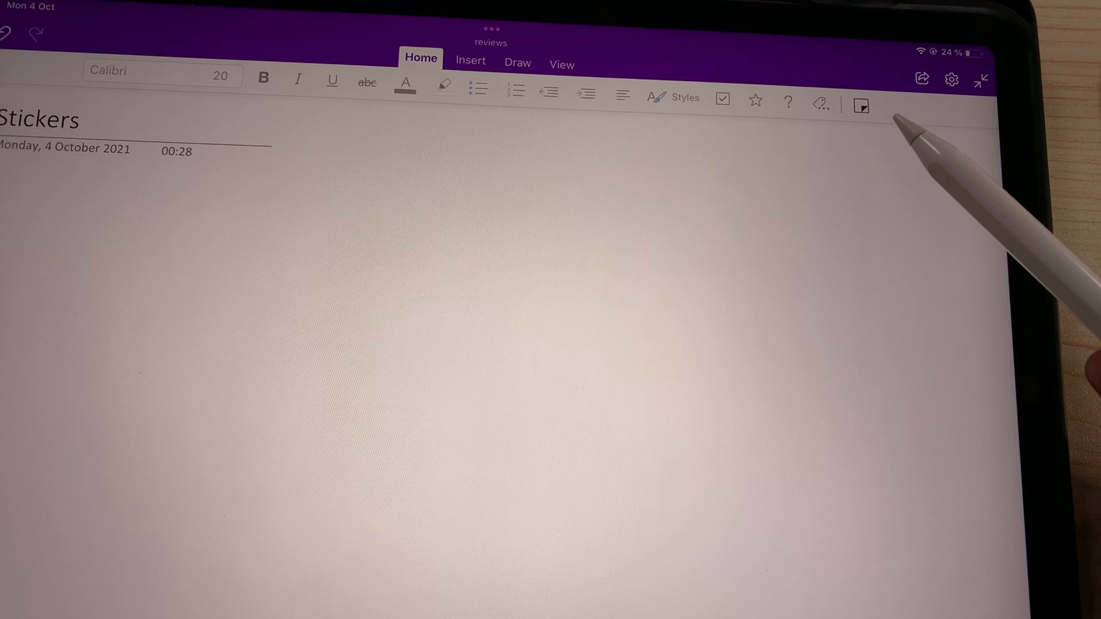
- Open Sticky Notes, view a note's colour, Share Note and Delete Note options, then return to the list
{"action": "left_click", "coordinate": [860, 106]}
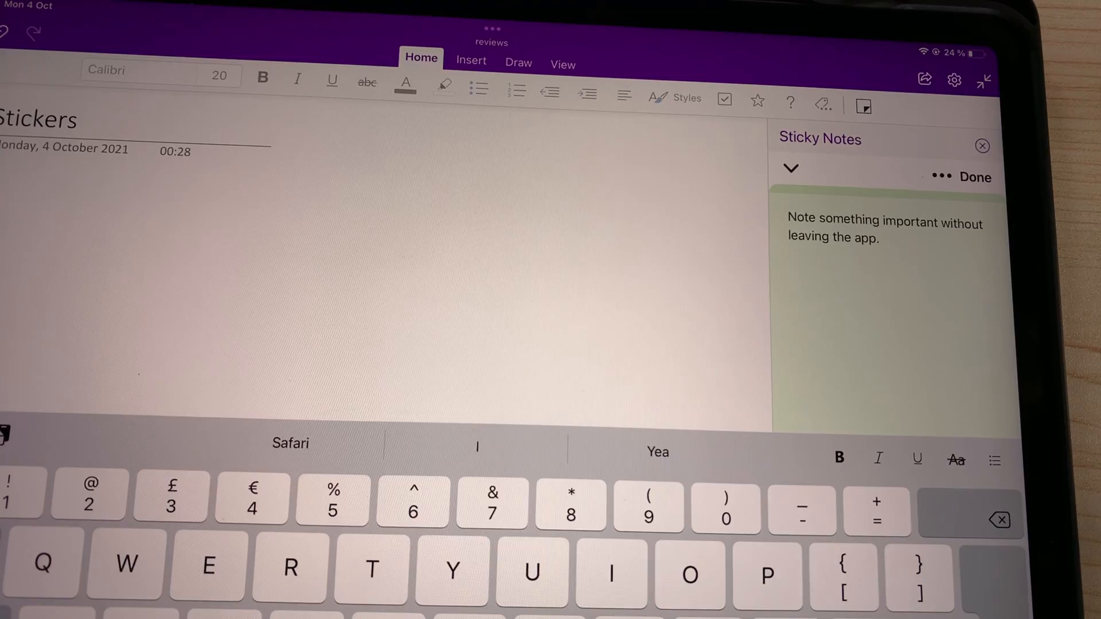
{"action": "left_click", "coordinate": [948, 177]}
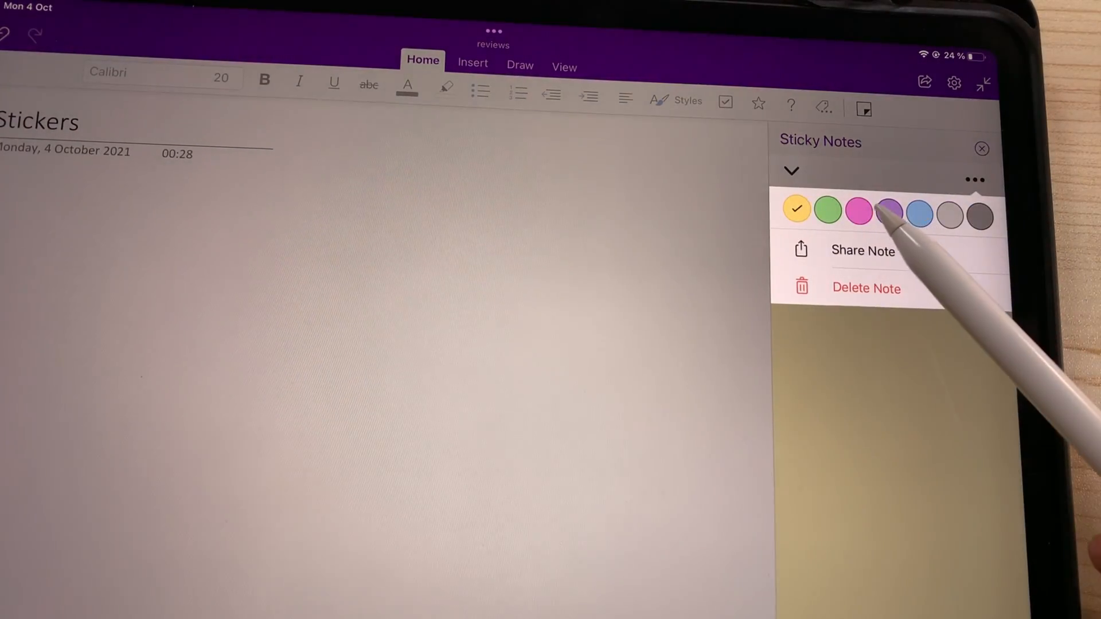
{"action": "left_click", "coordinate": [857, 212]}
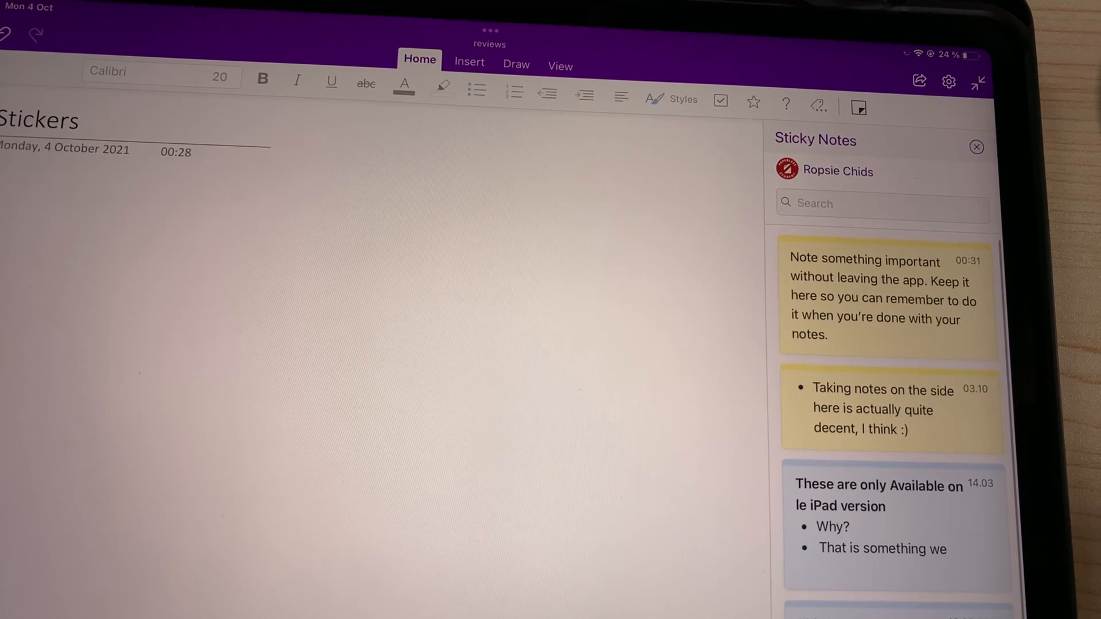
{"action": "scroll", "scroll_direction": "down", "scroll_amount": 3}
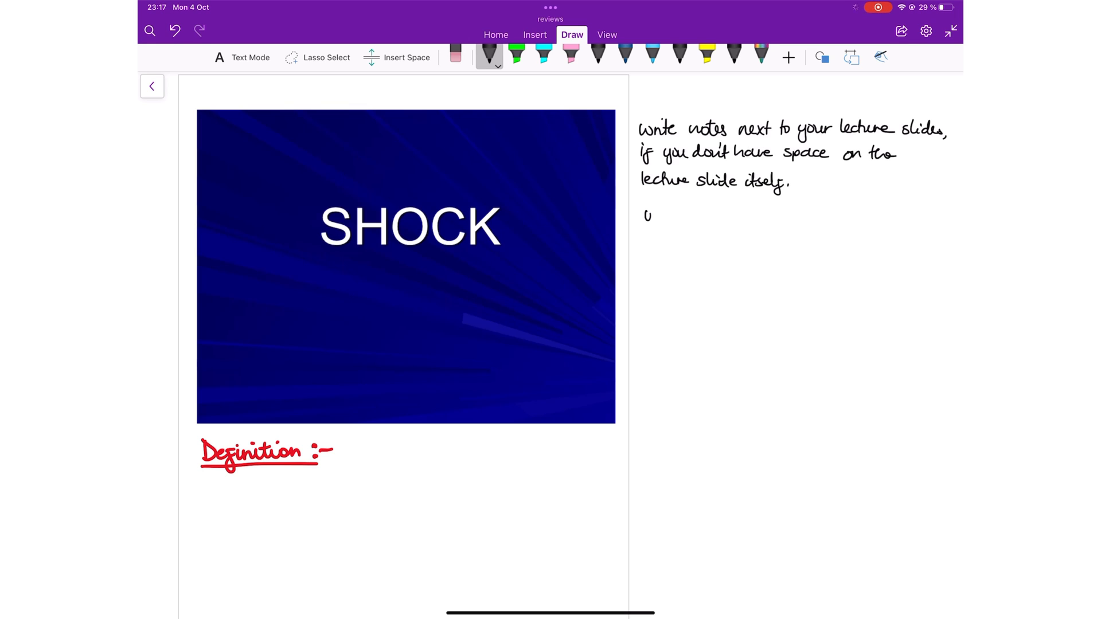
- Write 'you can add as much info on the side as p…' and insert the SHOCK PDF as a printout
{"action": "type", "text": "you can add as much info on the side as p"}
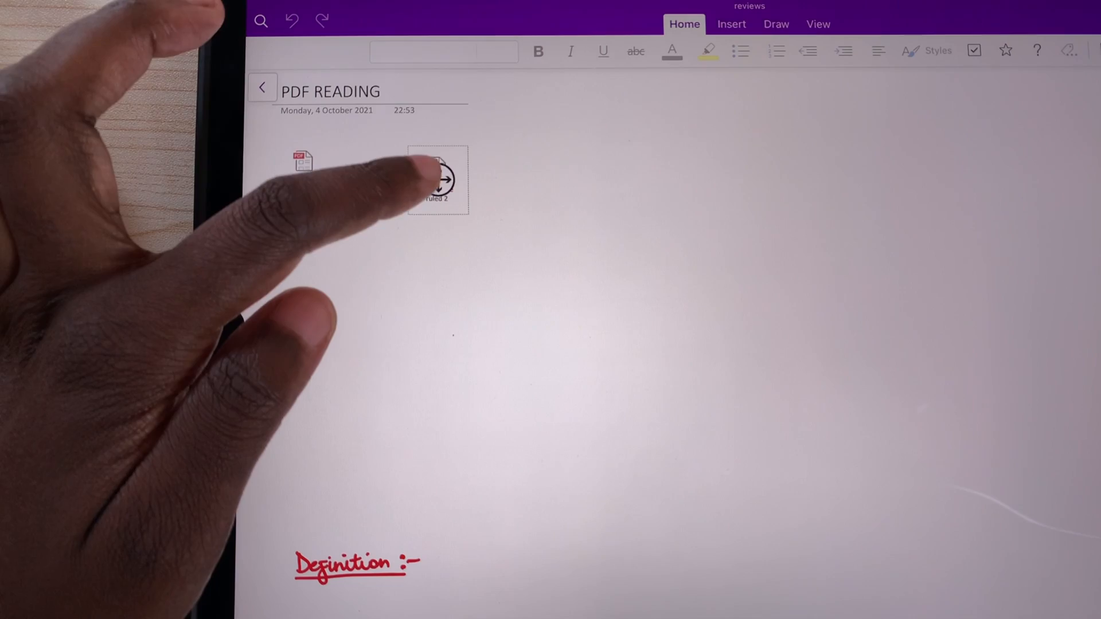
{"action": "right_click", "coordinate": [437, 179]}
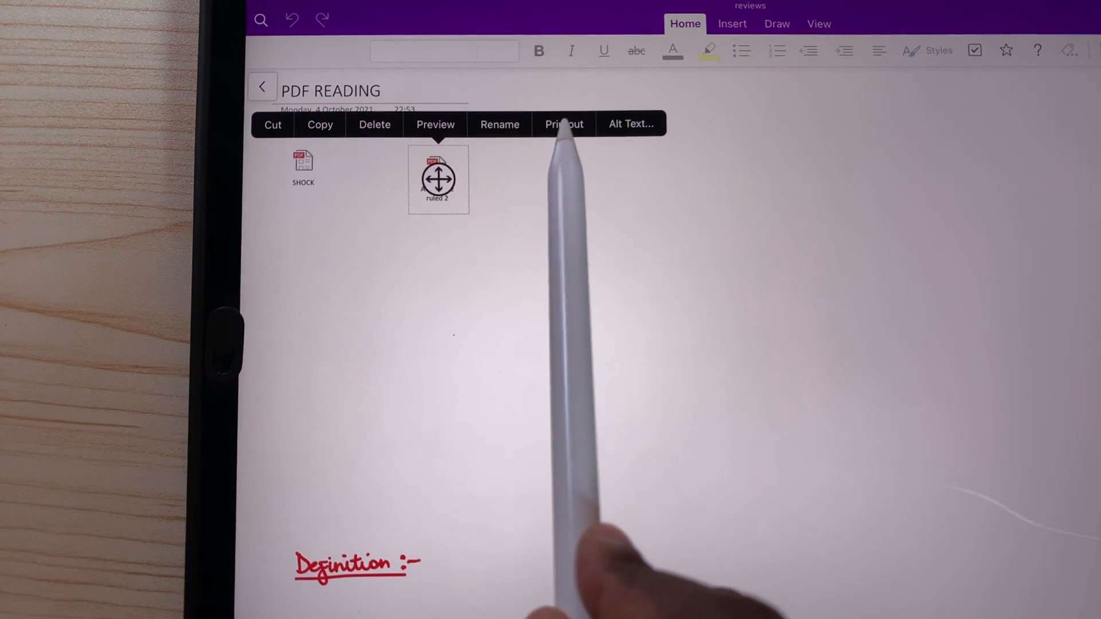
{"action": "left_click", "coordinate": [563, 125]}
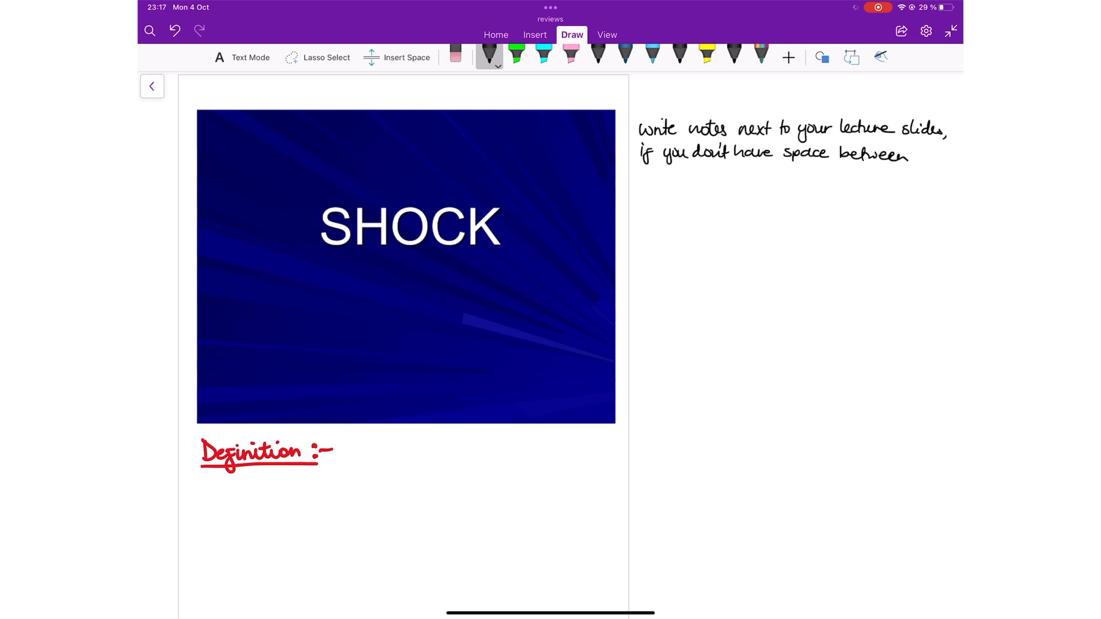
{"action": "left_click", "coordinate": [455, 56]}
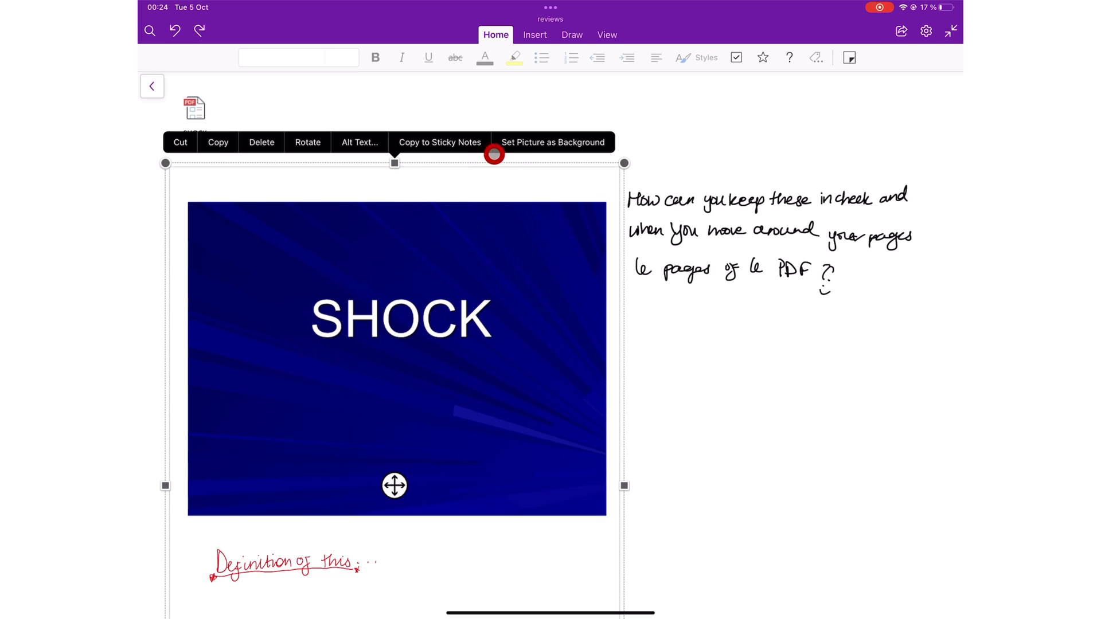
{"action": "mouse_move", "coordinate": [530, 141]}
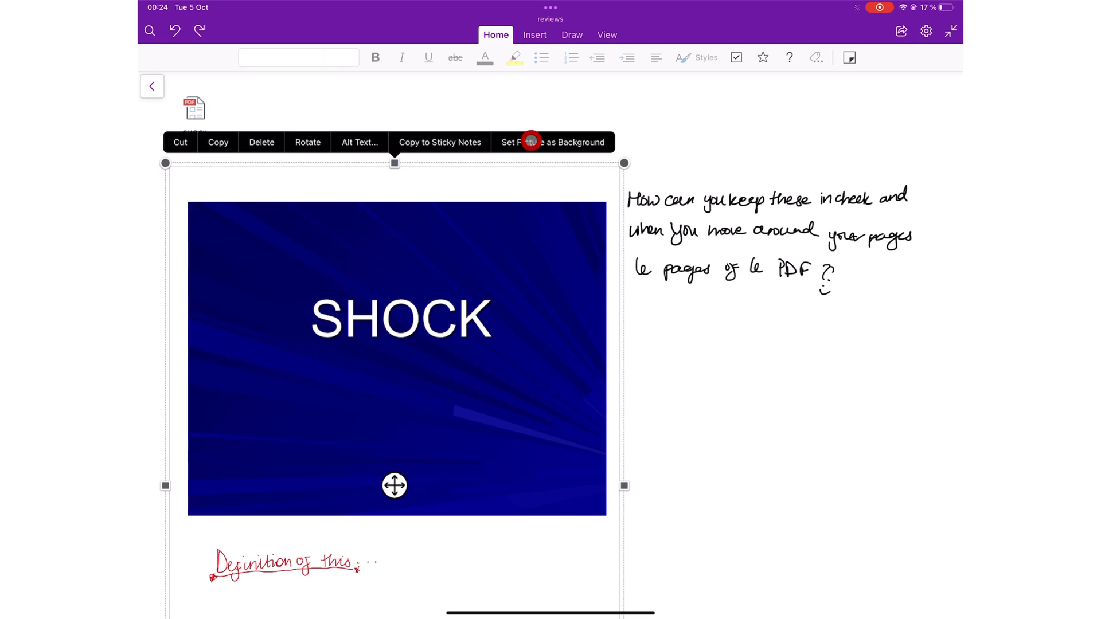
- Set the SHOCK slide picture as the page background
{"action": "left_click", "coordinate": [552, 141]}
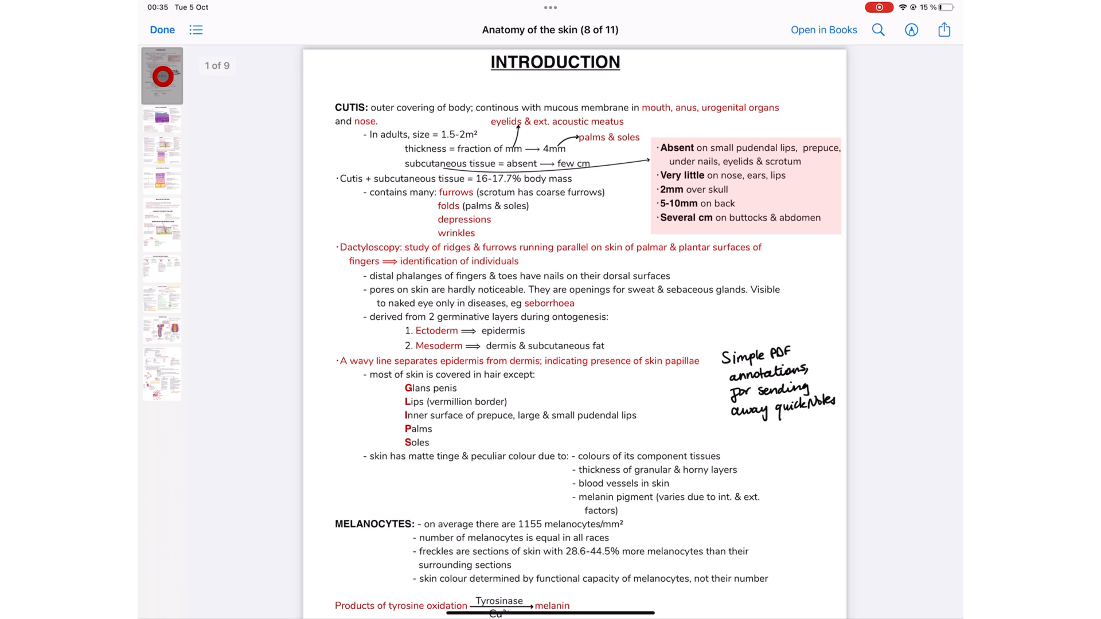
- Insert a blank page among the skin anatomy printout pages and scroll to check the gap
{"action": "left_click", "coordinate": [911, 29]}
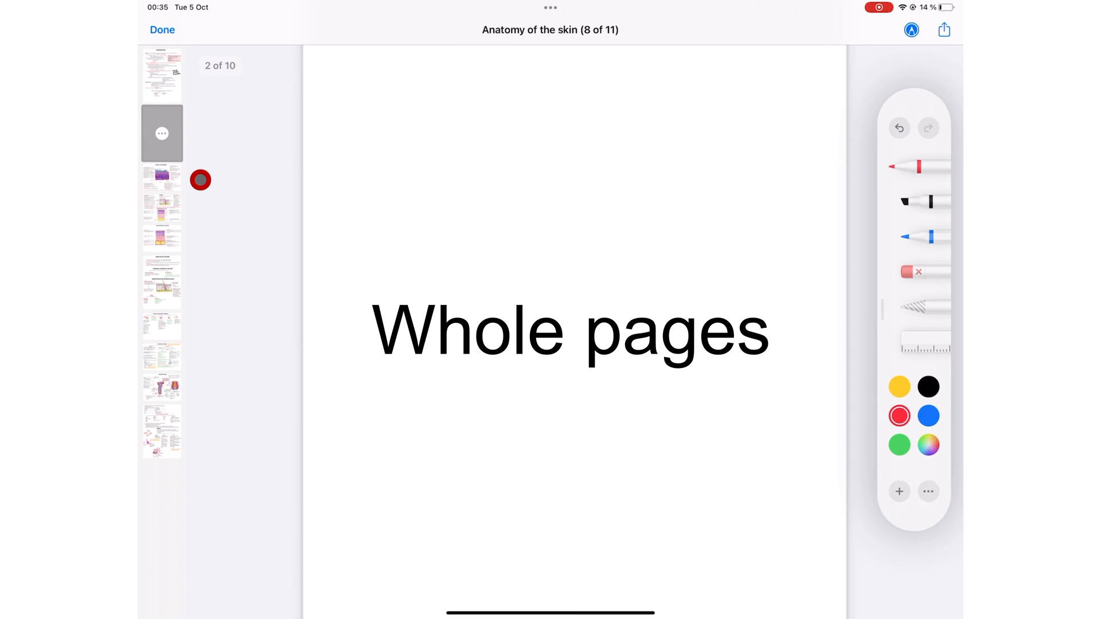
{"action": "scroll", "scroll_direction": "up", "scroll_amount": 3}
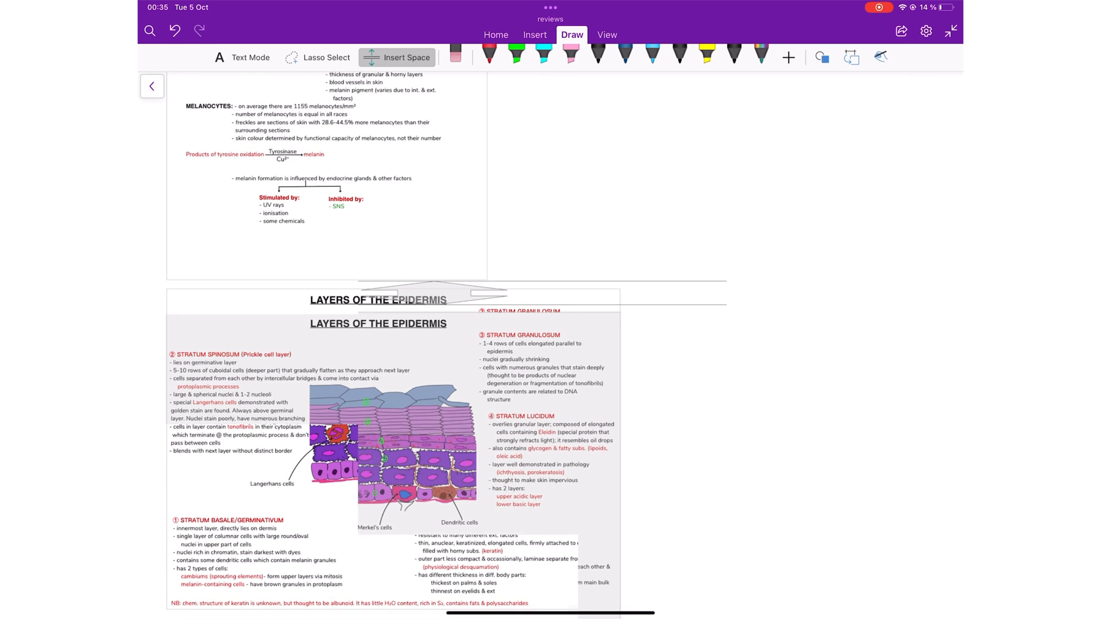
{"action": "scroll", "scroll_direction": "down", "scroll_amount": 3}
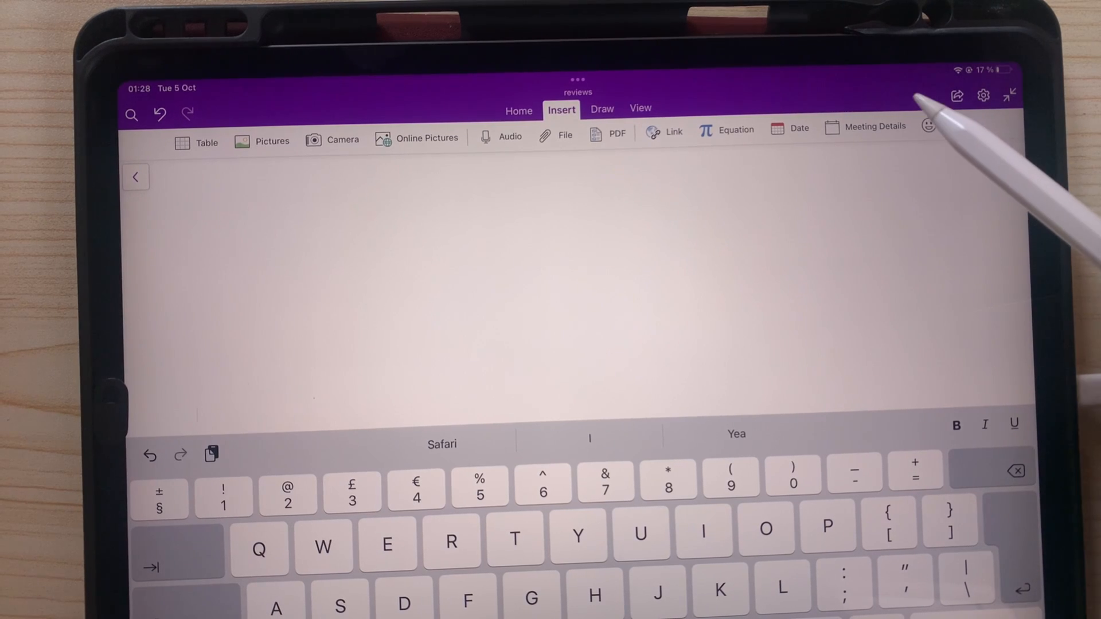
- Insert the New Event meeting details, then list and refresh meetings for Wednesday, October 6
{"action": "left_click", "coordinate": [866, 133]}
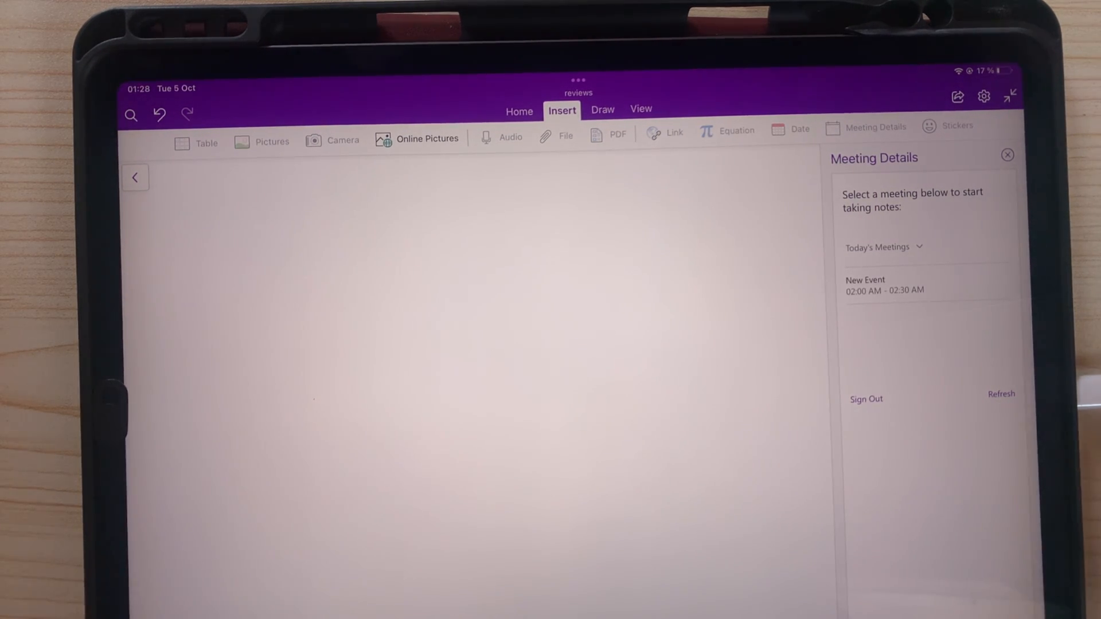
{"action": "left_click", "coordinate": [926, 284]}
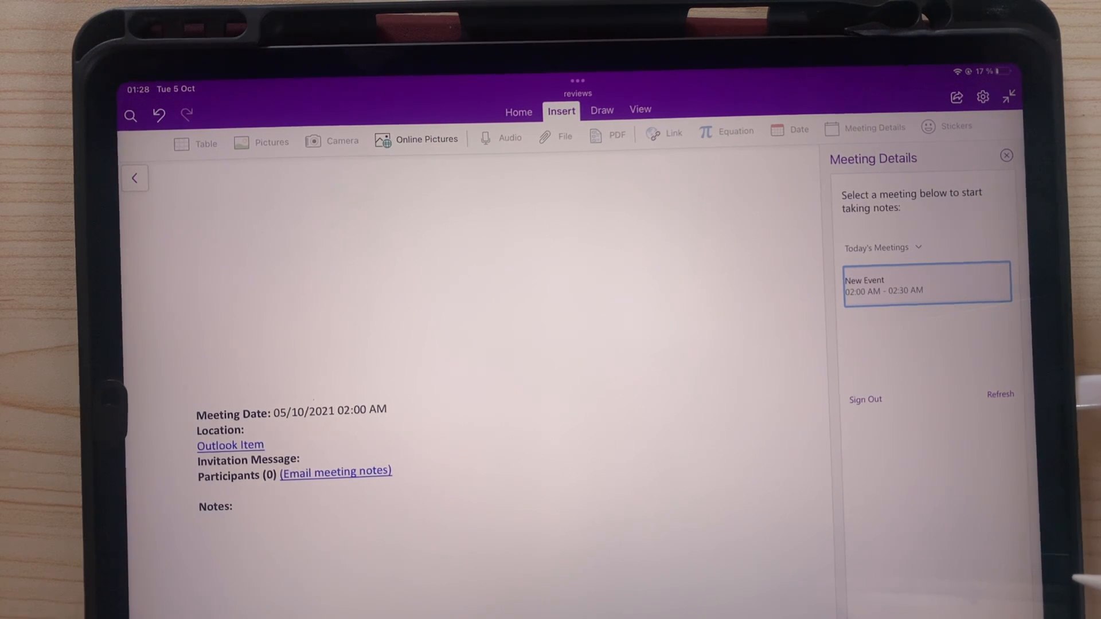
{"action": "left_click", "coordinate": [600, 110]}
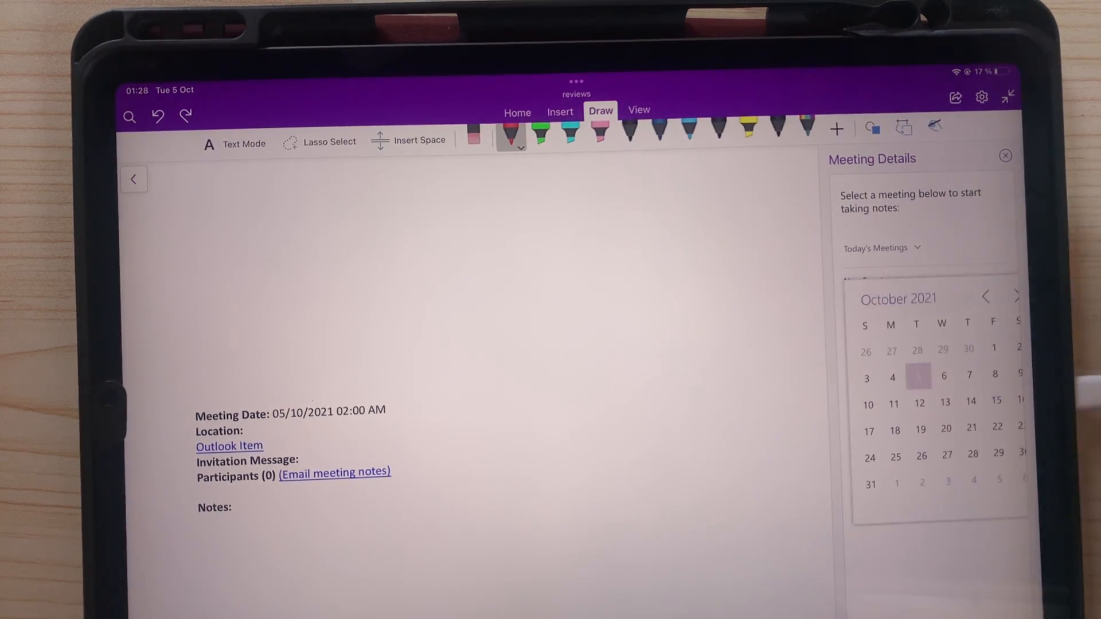
{"action": "left_click", "coordinate": [943, 376]}
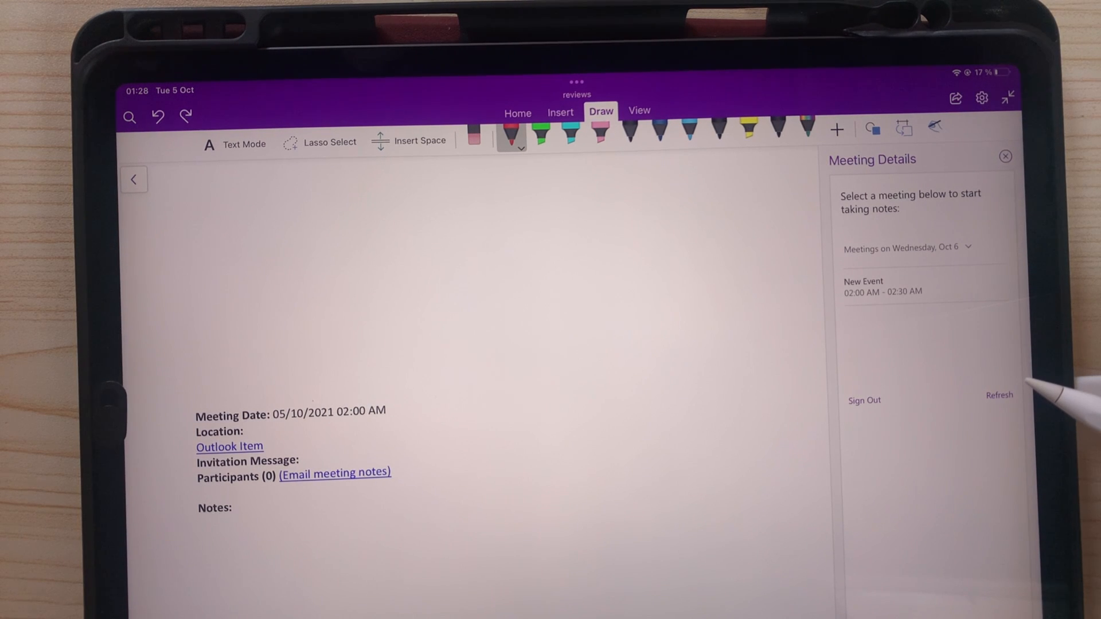
{"action": "left_click", "coordinate": [907, 247]}
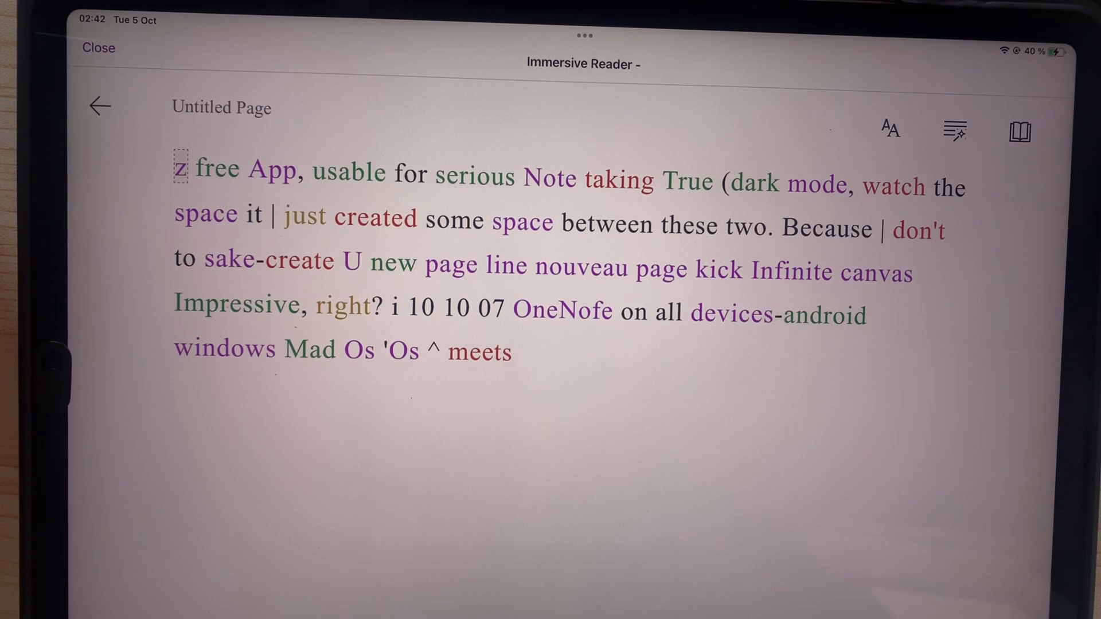
- Switch the Immersive Reader theme to yellow in Text Preferences
{"action": "left_click", "coordinate": [551, 580]}
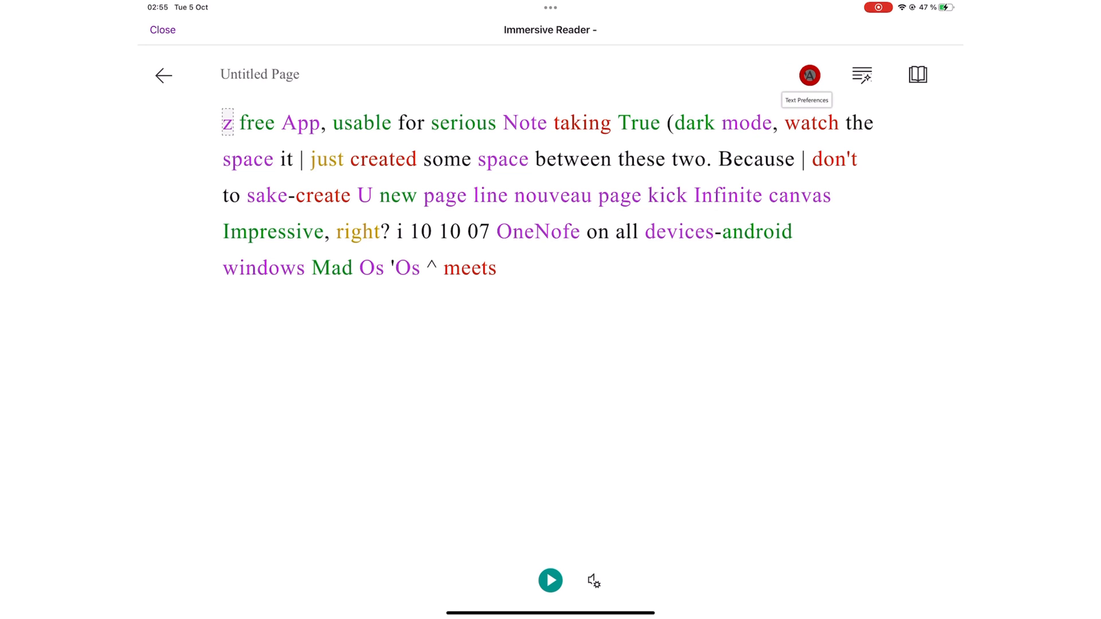
{"action": "left_click", "coordinate": [808, 75]}
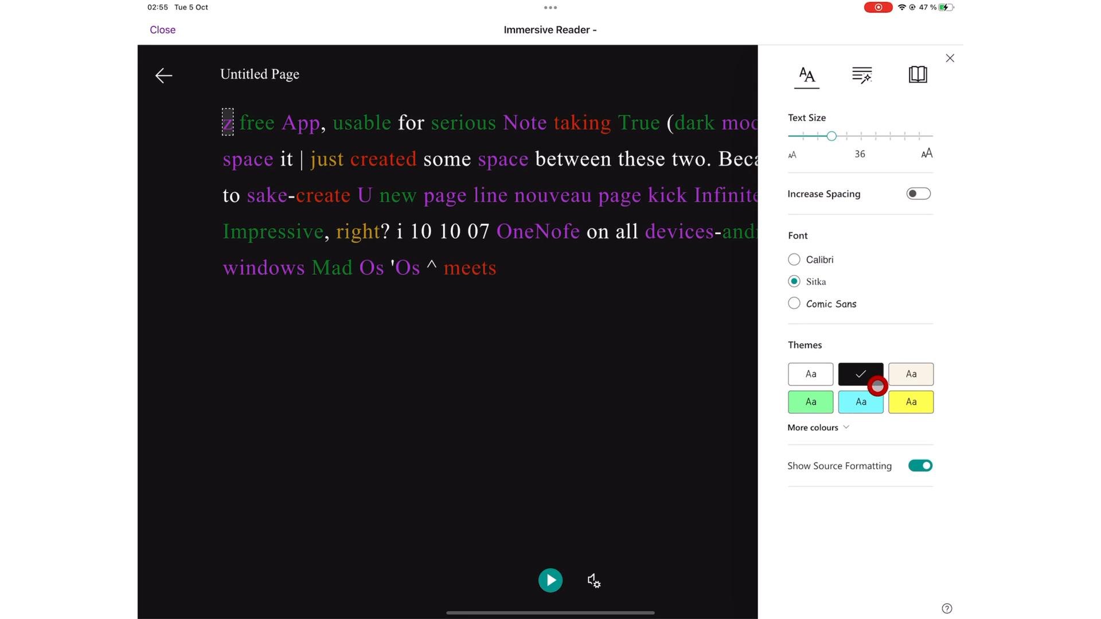
{"action": "left_click", "coordinate": [910, 402]}
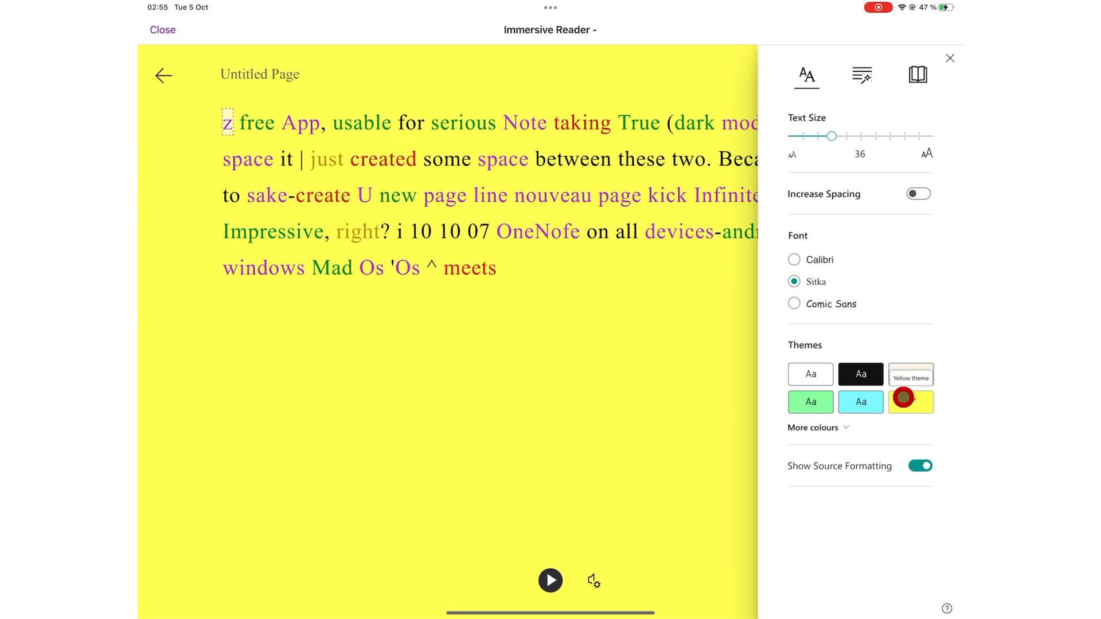
- Scroll through the translation language list in Reading Preferences
{"action": "left_click", "coordinate": [810, 373]}
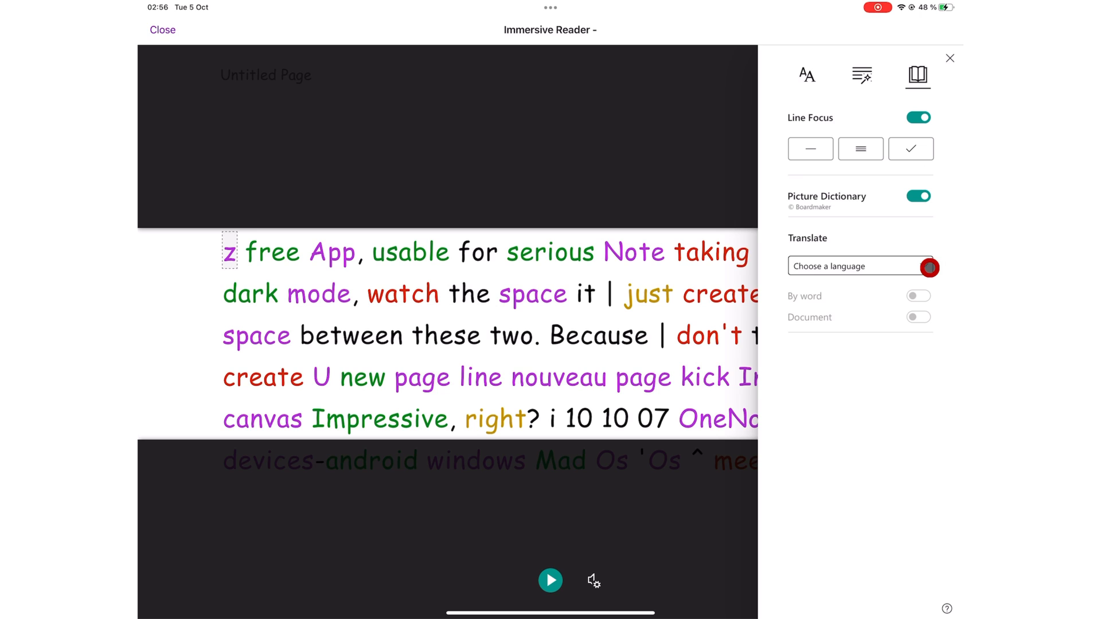
{"action": "left_click", "coordinate": [859, 266]}
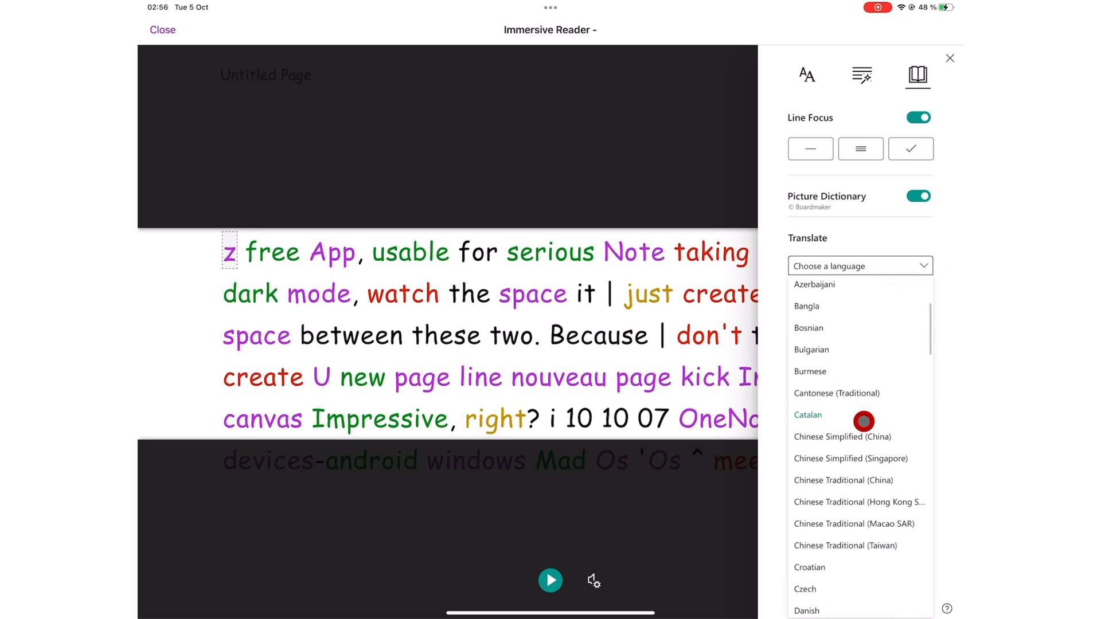
{"action": "scroll", "scroll_direction": "down", "scroll_amount": 3}
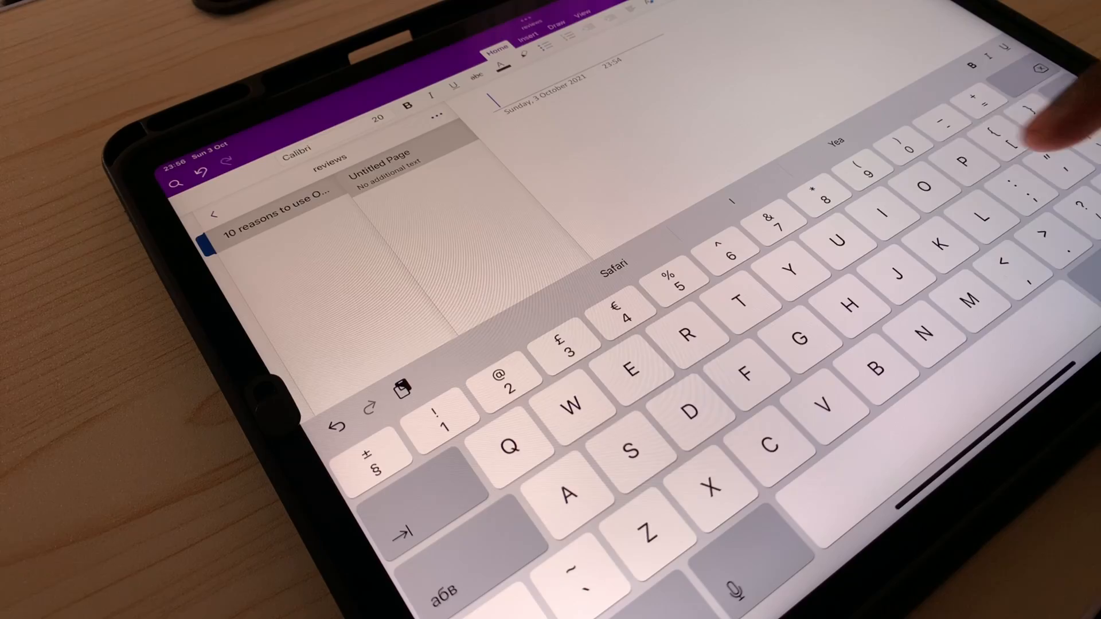
- Title the untitled page 'Page 1'
{"action": "type", "text": "Page"}
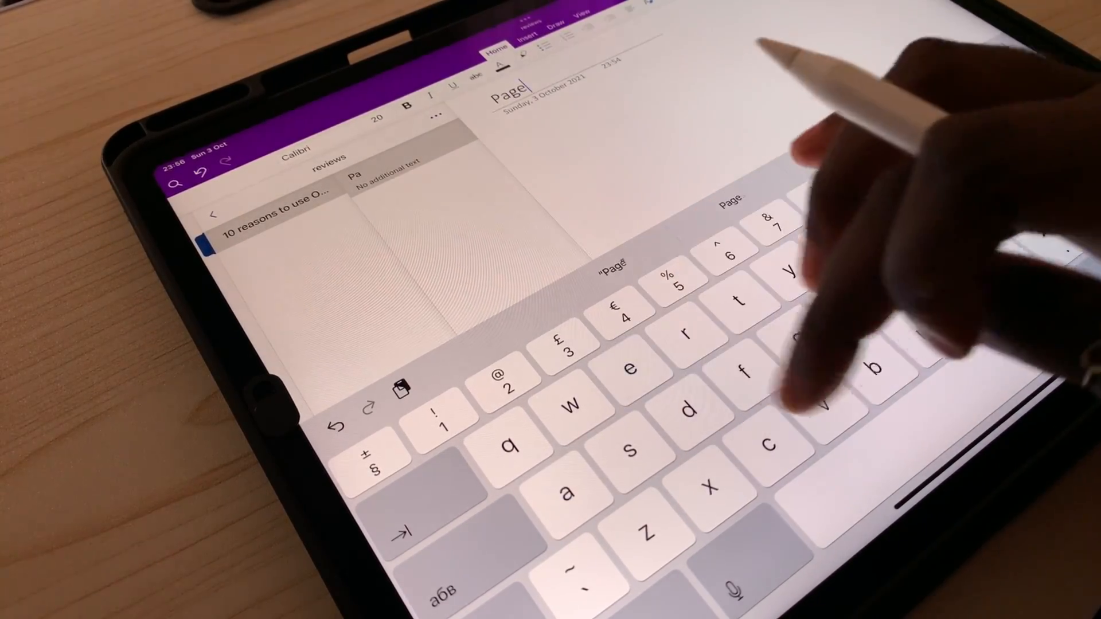
{"action": "type", "text": "1"}
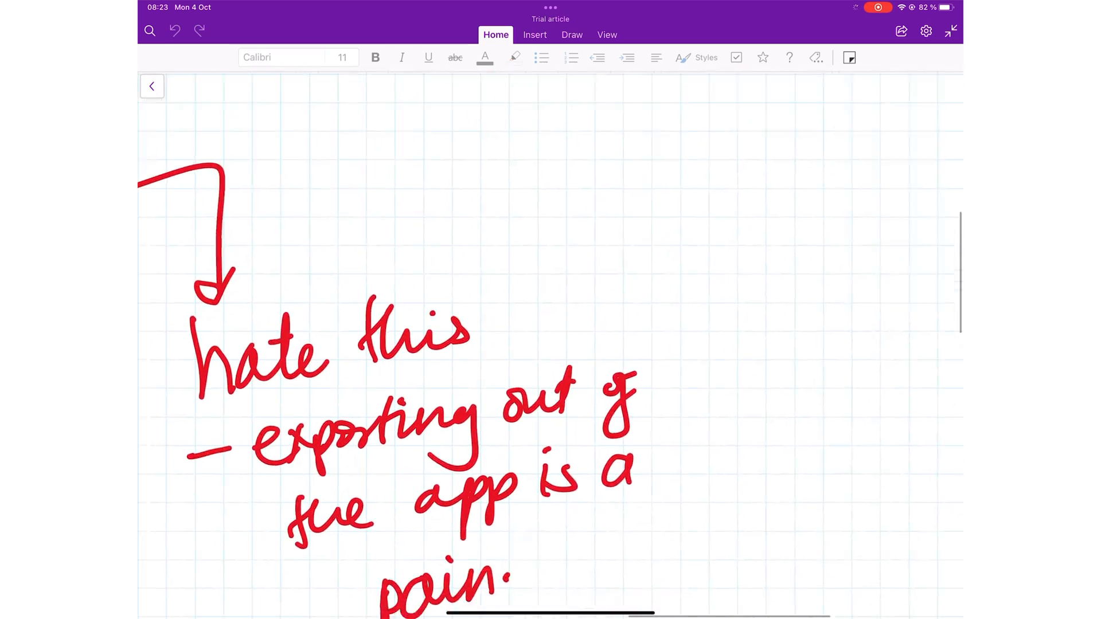
- Scroll down the Trial article page, then switch to the SHOCK slide page
{"action": "scroll", "scroll_direction": "down", "scroll_amount": 3}
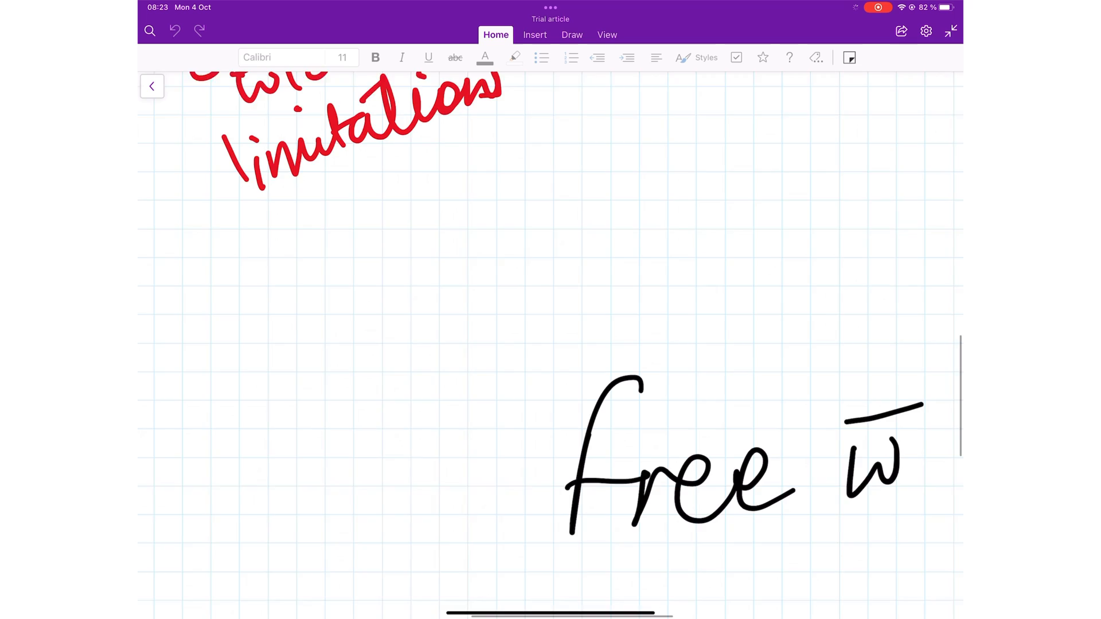
{"action": "scroll", "scroll_direction": "down", "scroll_amount": 3}
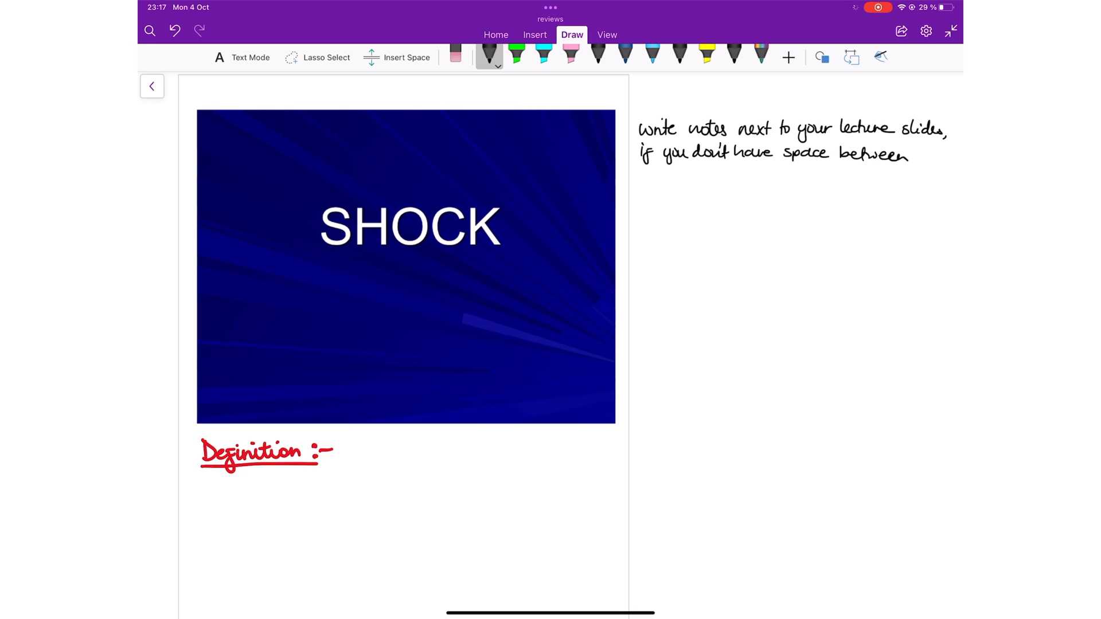
{"action": "left_click", "coordinate": [175, 31]}
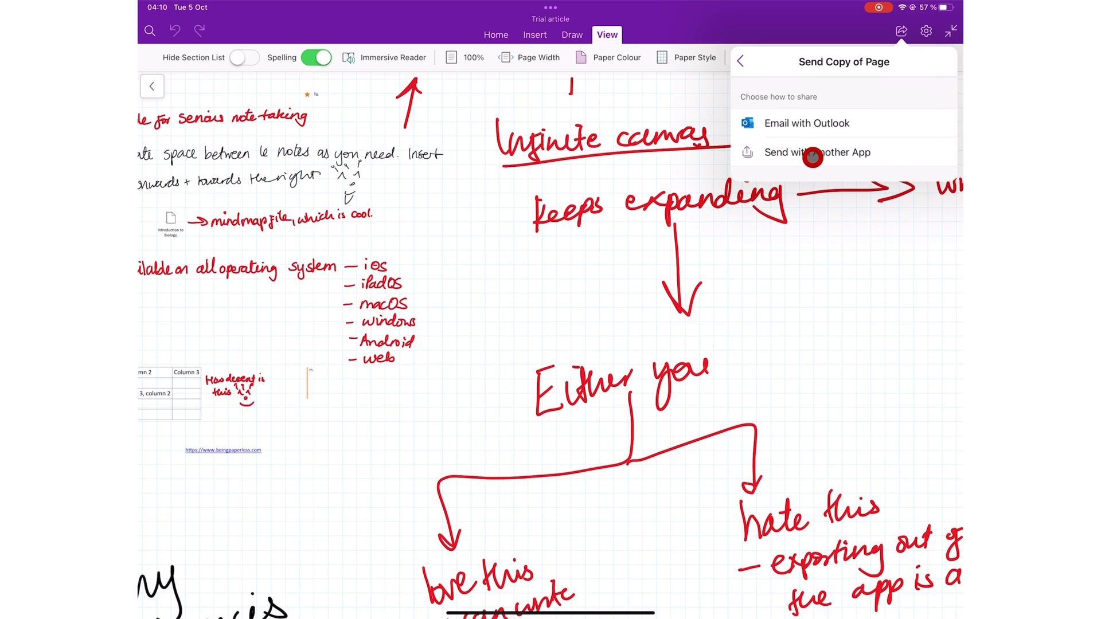
- From the Share menu, pick Invite People to Notebook
{"action": "left_click", "coordinate": [739, 61]}
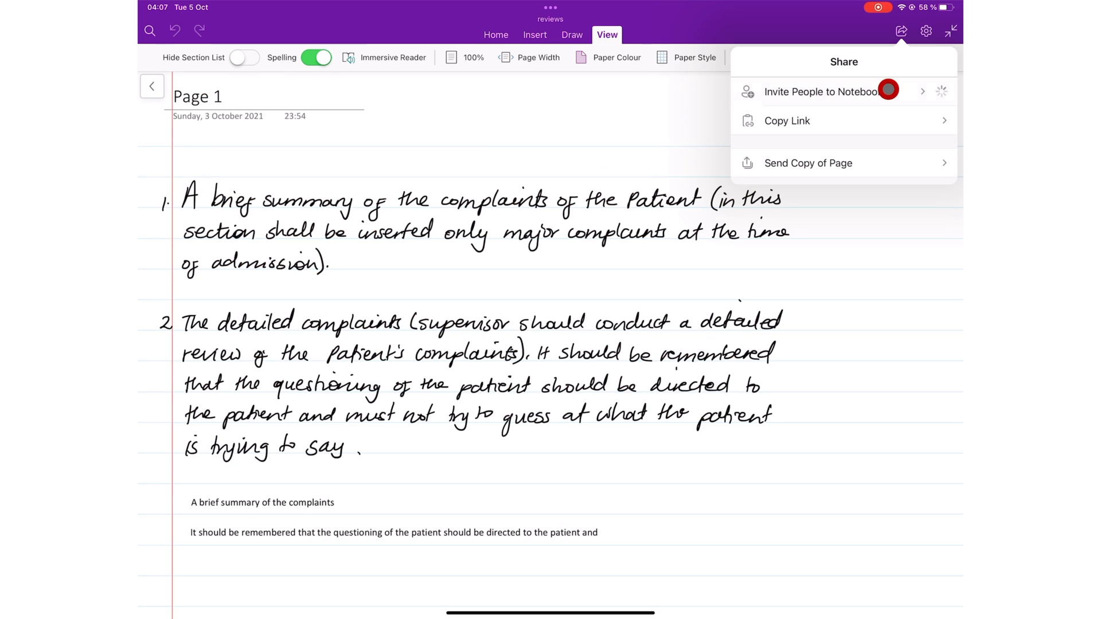
{"action": "left_click", "coordinate": [818, 91]}
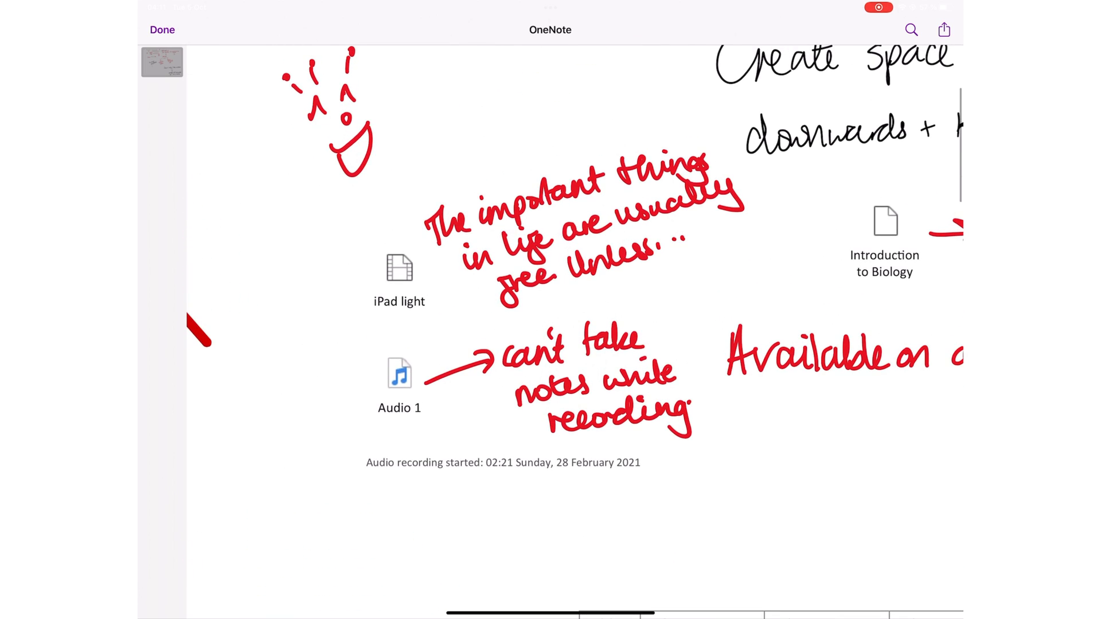
- Scroll the page-copy preview past the handwritten notes and iPad light and Audio 1 attachments
{"action": "scroll", "scroll_direction": "down", "scroll_amount": 3}
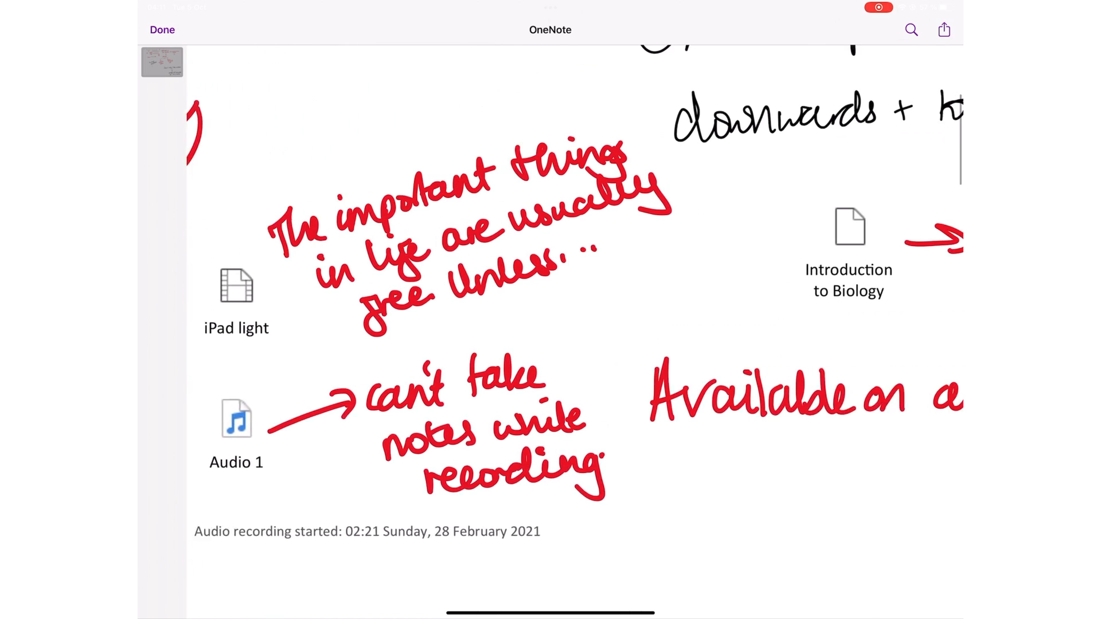